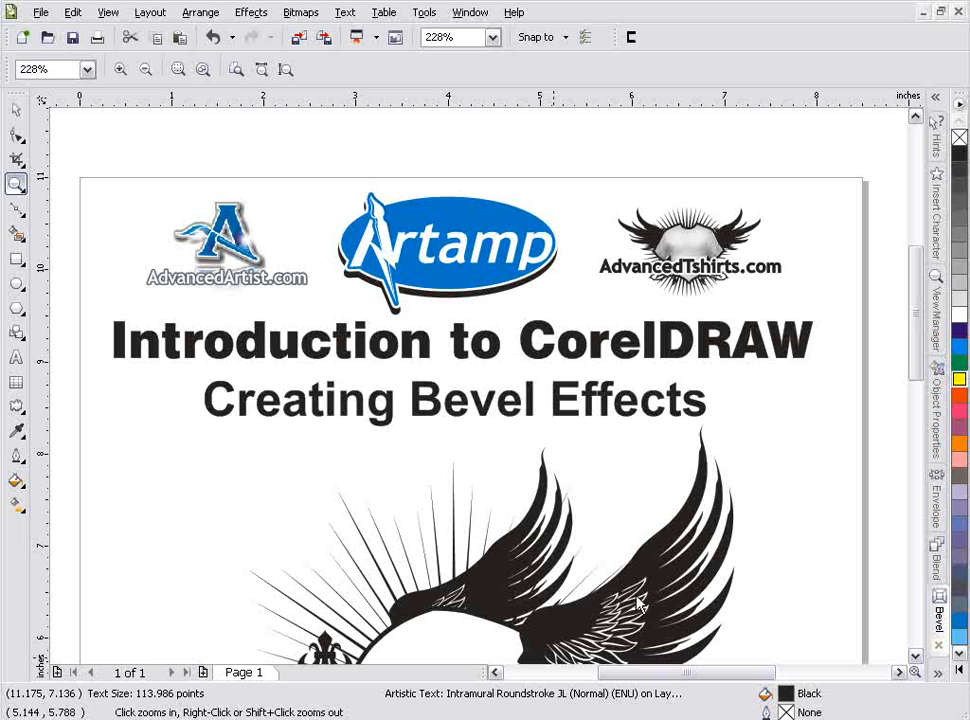
Step: Zoom in on the BEVEL text and open the Bevel docker from Window > Dockers
scroll(down, 3)
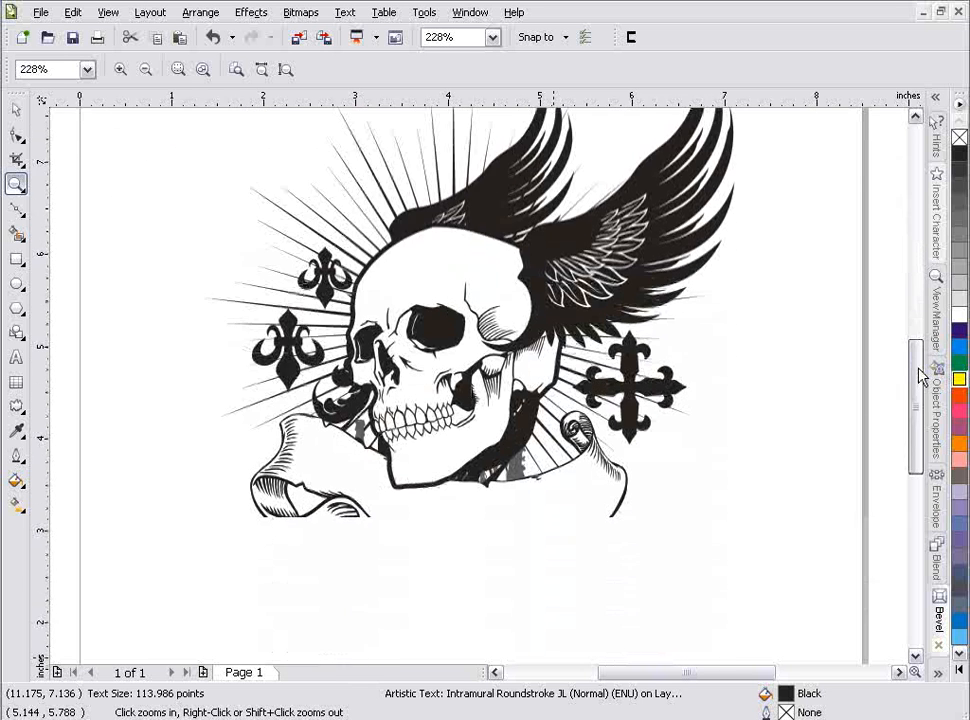
scroll(down, 3)
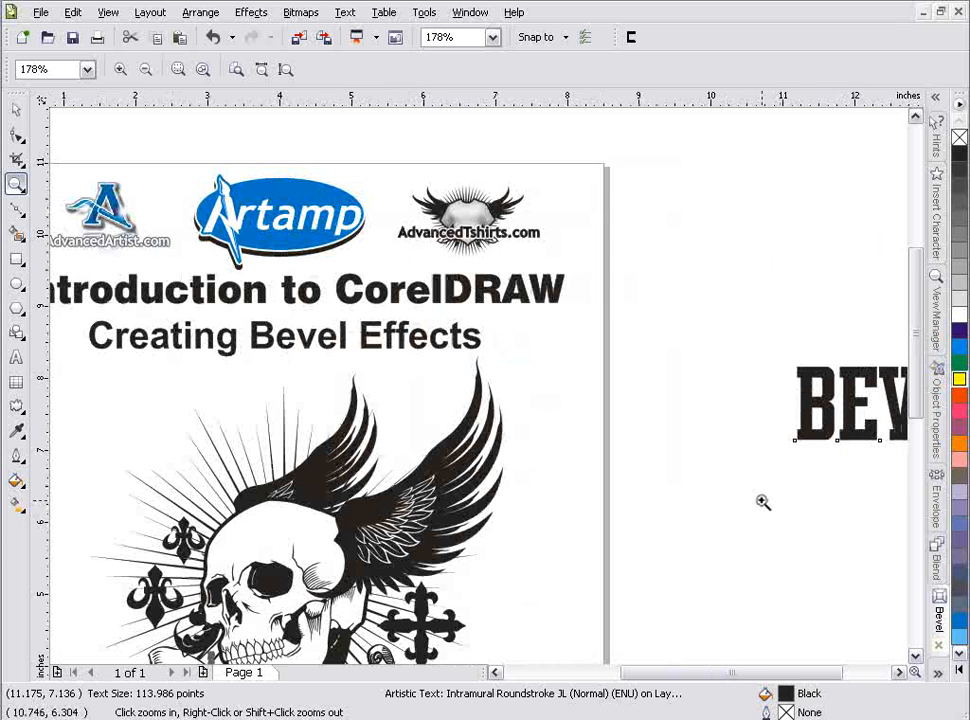
click(763, 501)
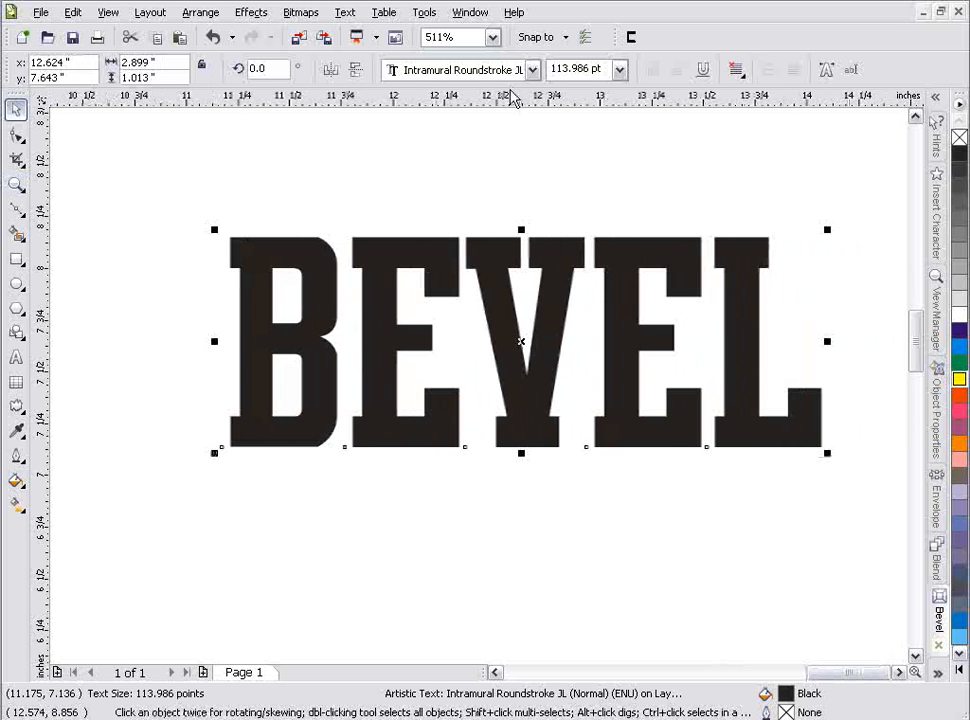
click(250, 12)
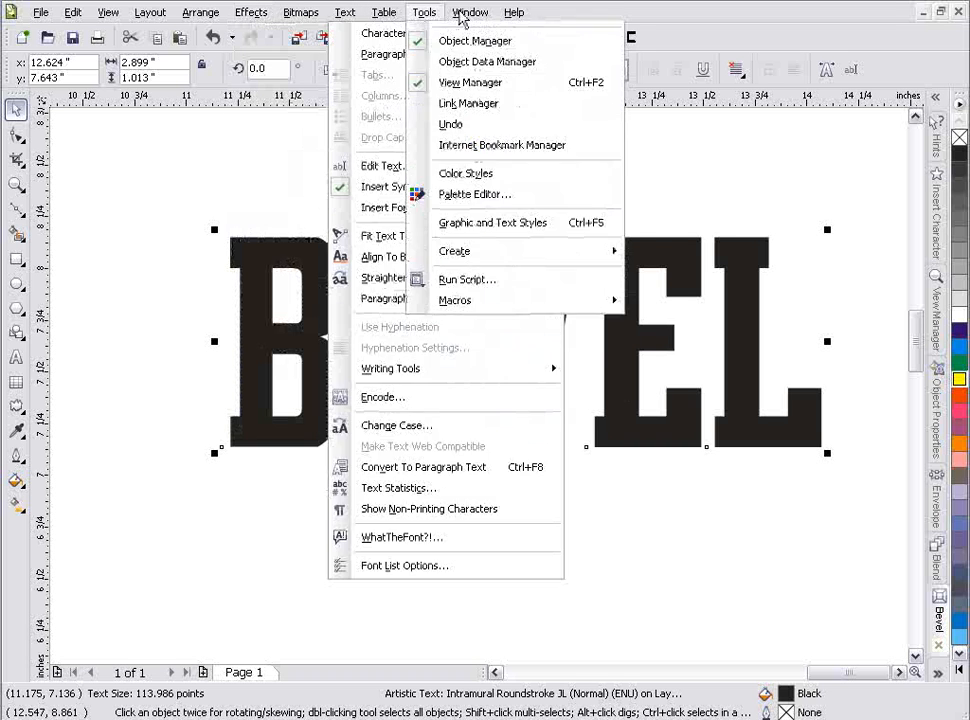
click(469, 12)
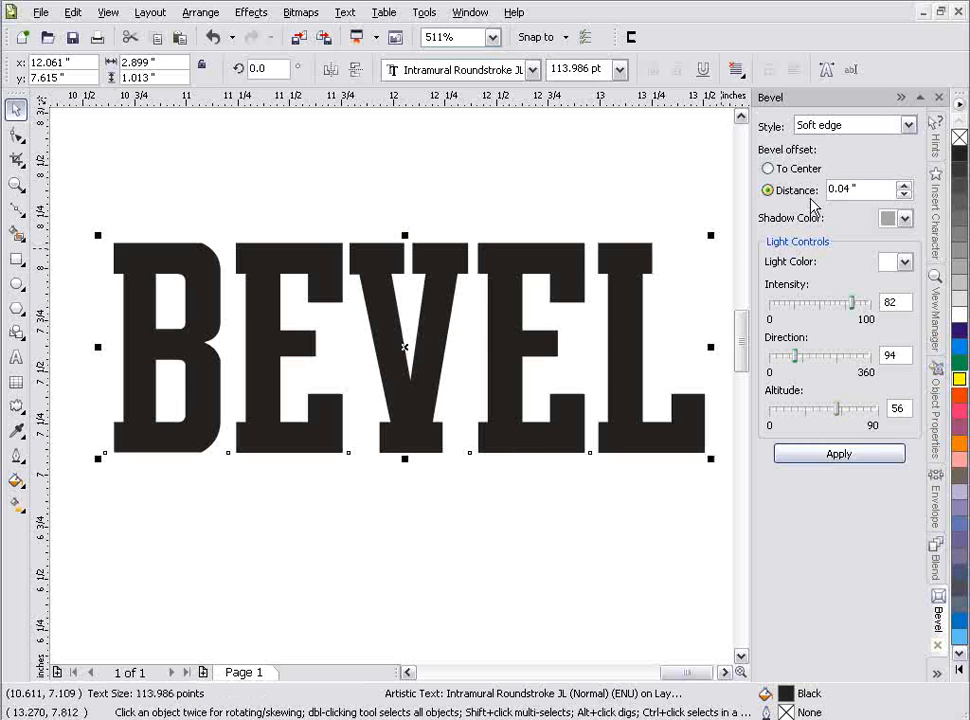
mouse_move(857, 218)
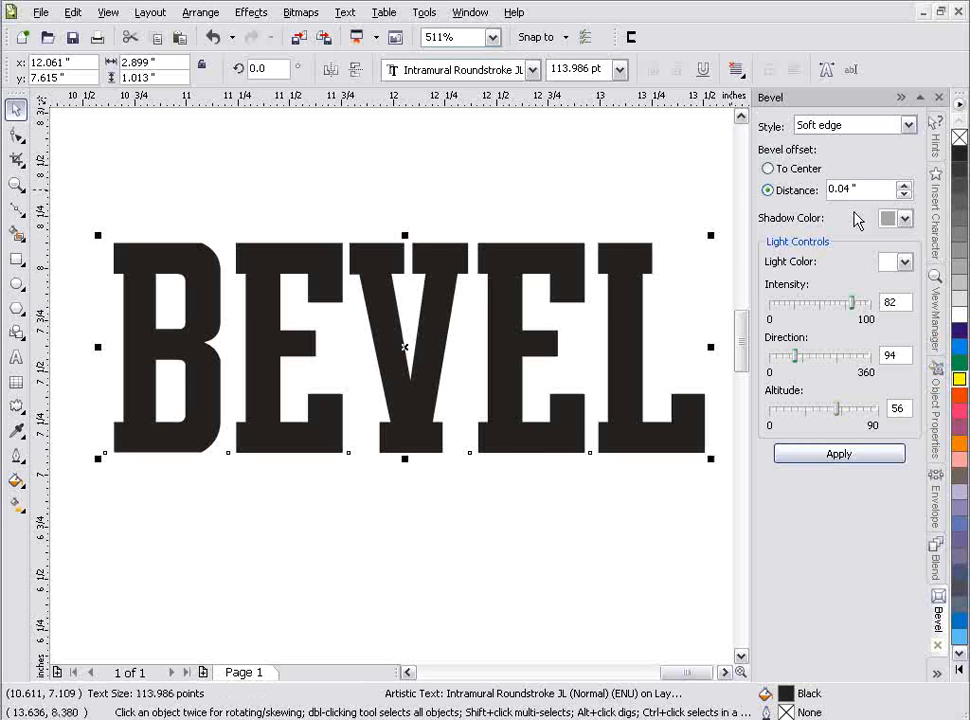
Step: Apply a black-shadow soft-edge bevel to the BEVEL text, then clear it
click(904, 218)
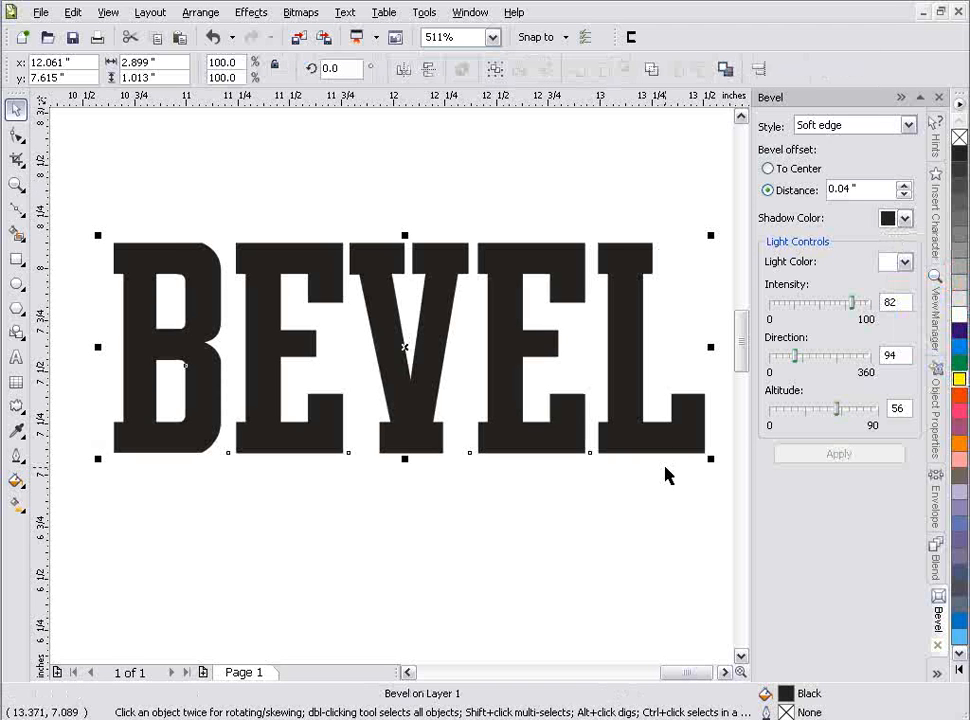
mouse_move(473, 487)
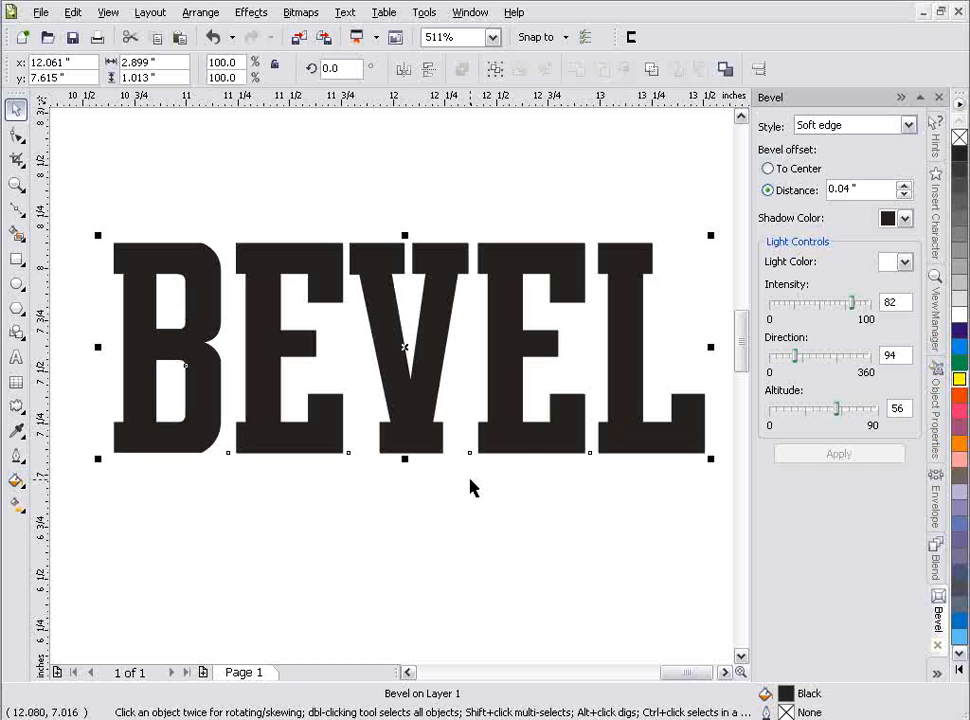
right_click(517, 438)
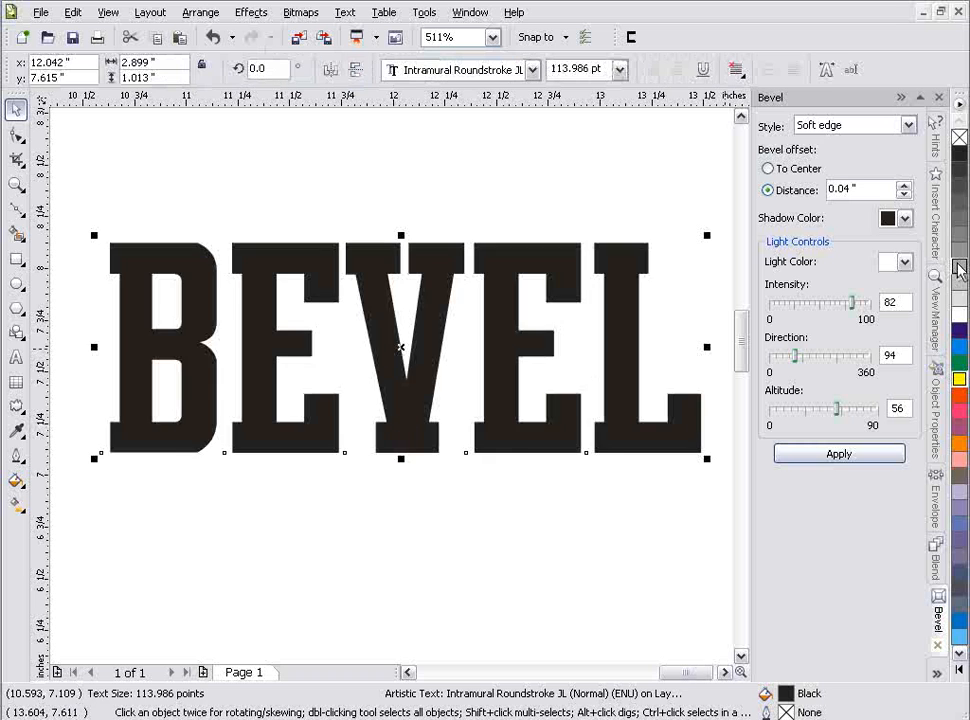
Step: Fill the BEVEL text with cyan and apply the soft-edge bevel, then undo it
click(958, 410)
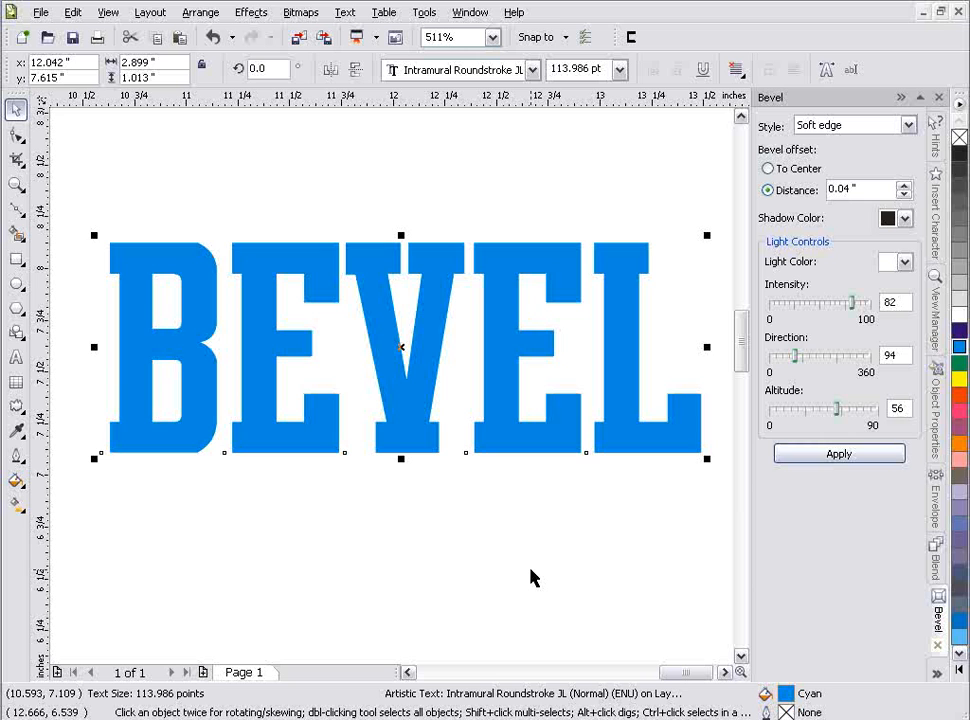
mouse_move(770, 240)
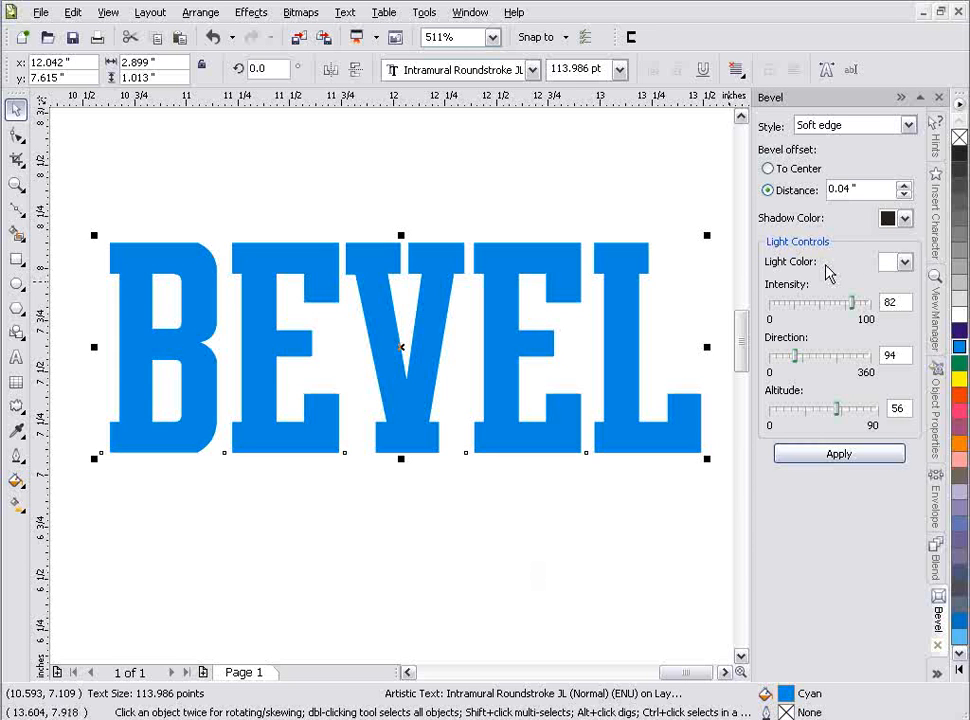
mouse_move(862, 220)
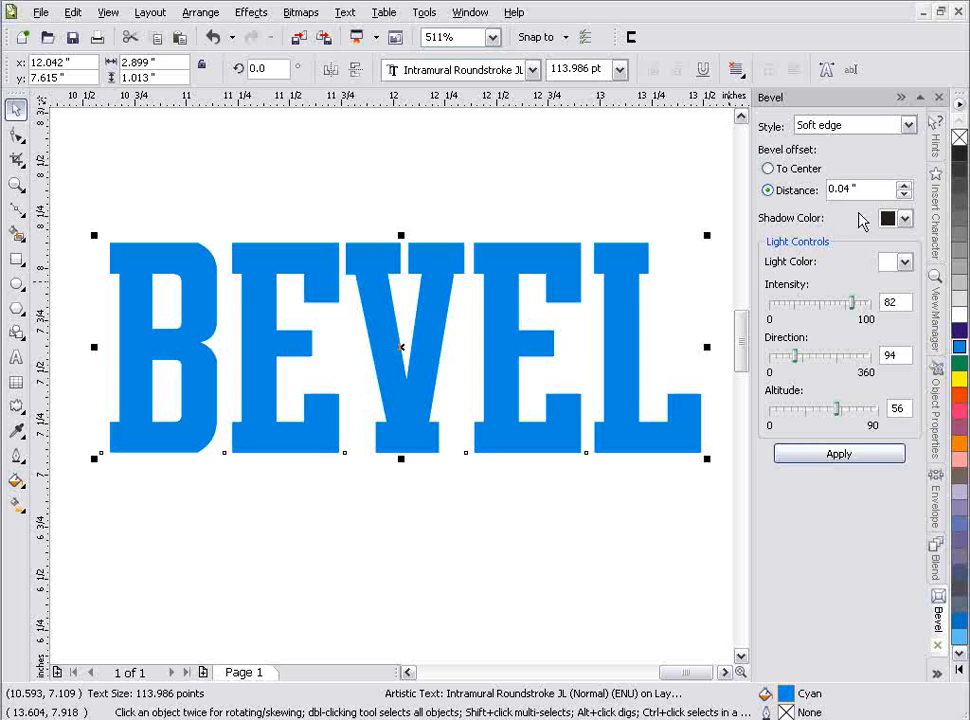
mouse_move(840, 275)
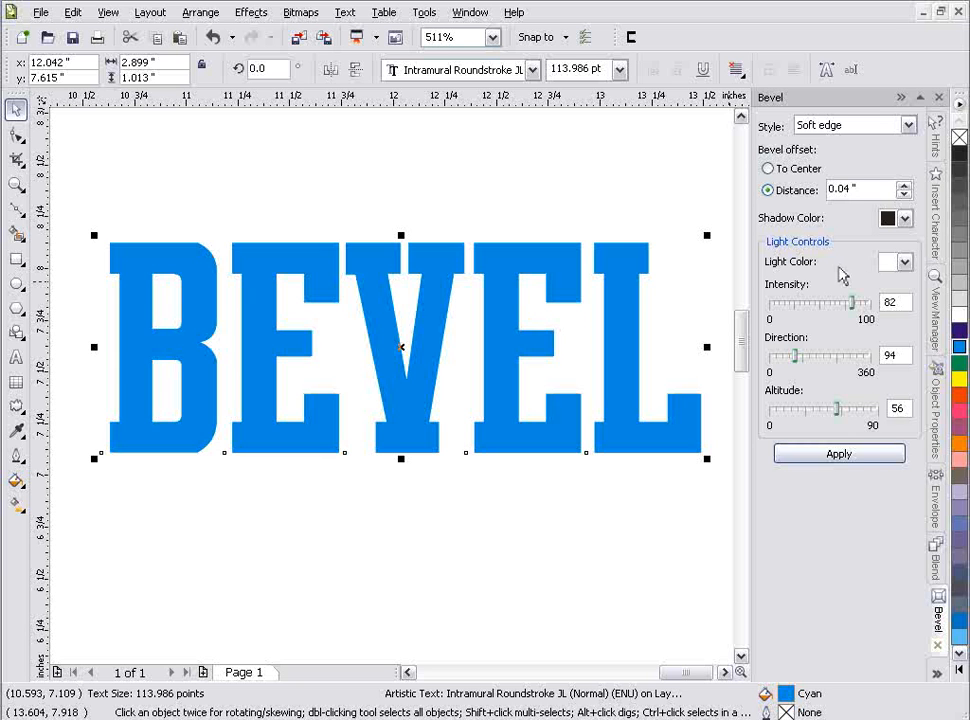
click(838, 453)
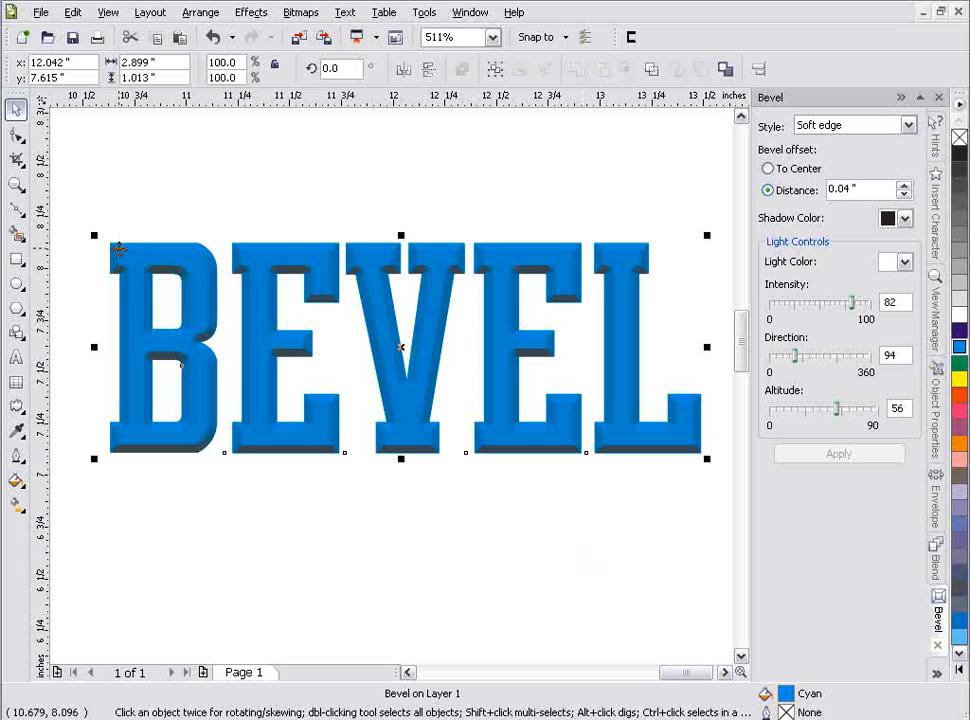
mouse_move(183, 278)
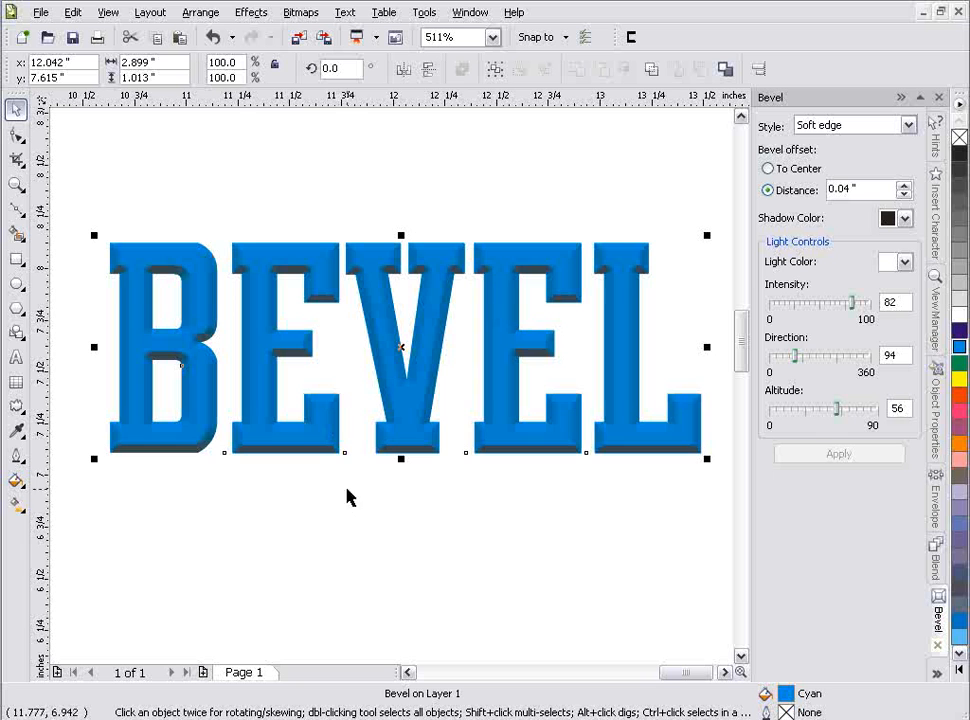
mouse_move(468, 531)
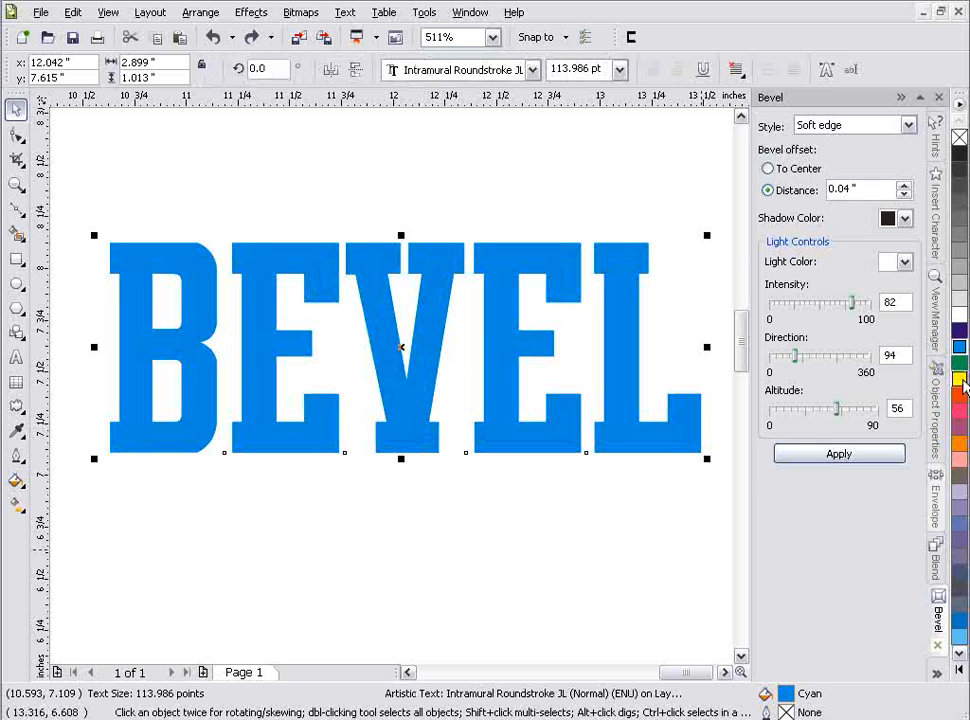
Step: Fill the BEVEL text yellow and apply a soft-edge bevel with an orange shadow
click(838, 453)
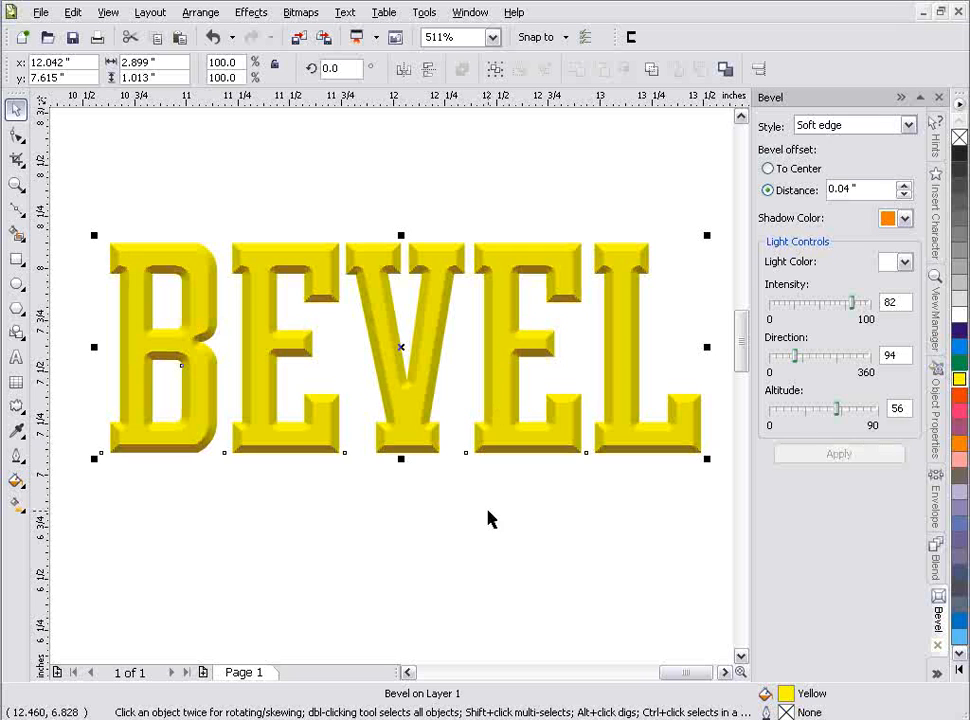
mouse_move(185, 272)
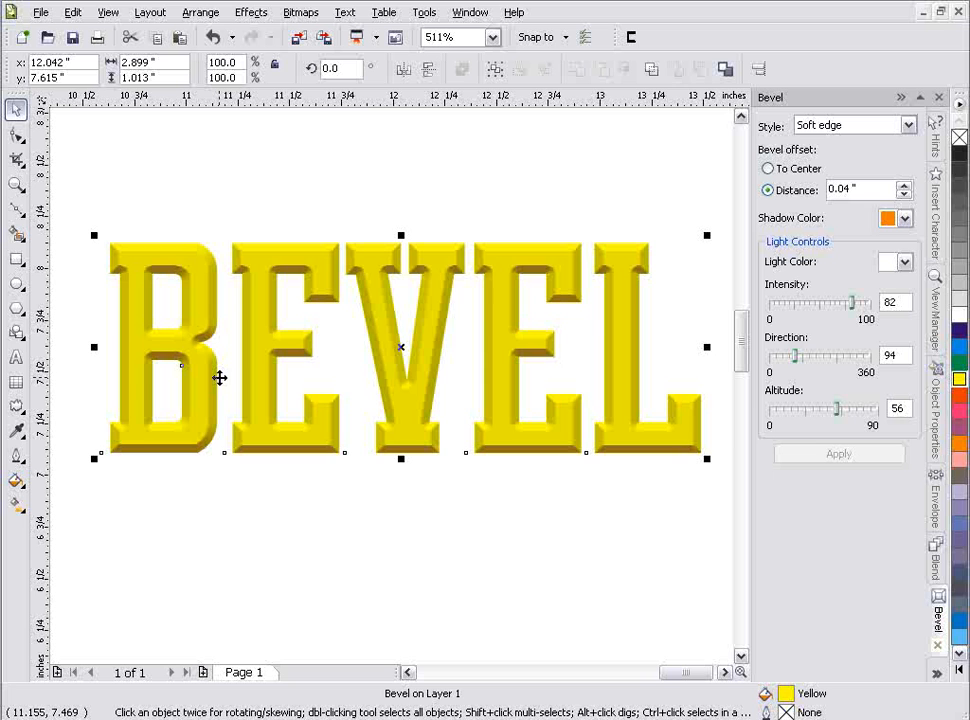
mouse_move(415, 268)
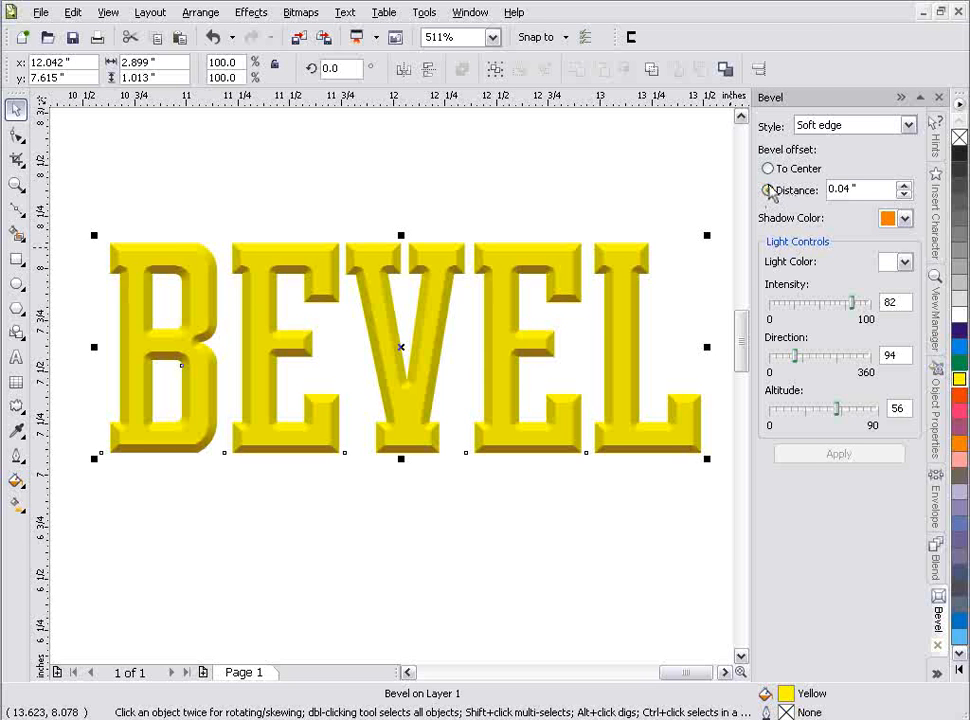
Step: Apply the Emboss bevel style to the text, then revert to plain cyan text
click(908, 125)
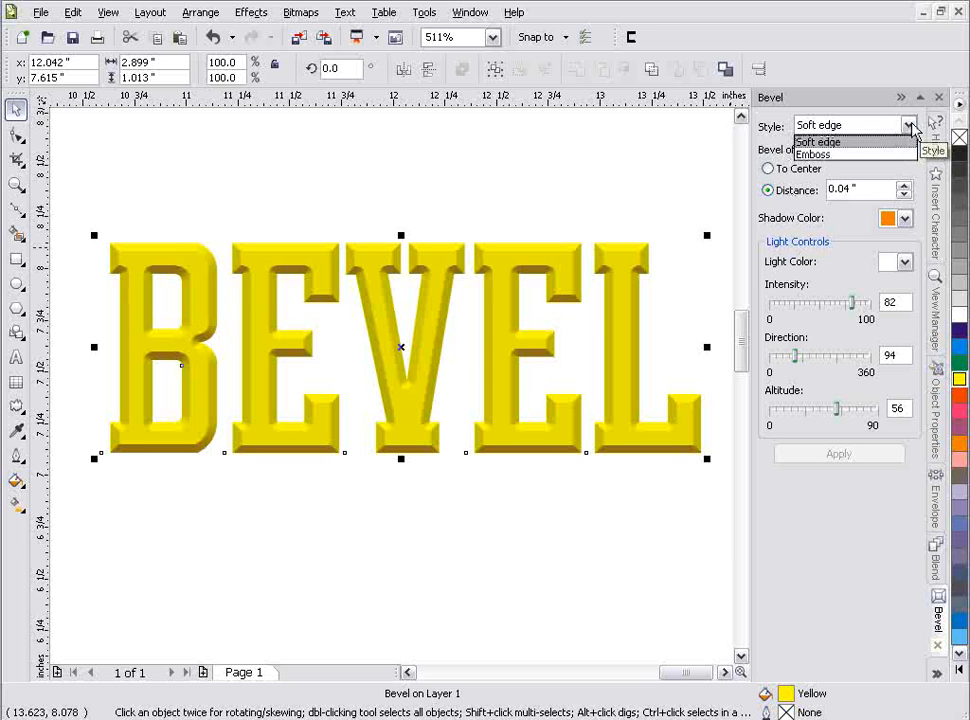
click(813, 154)
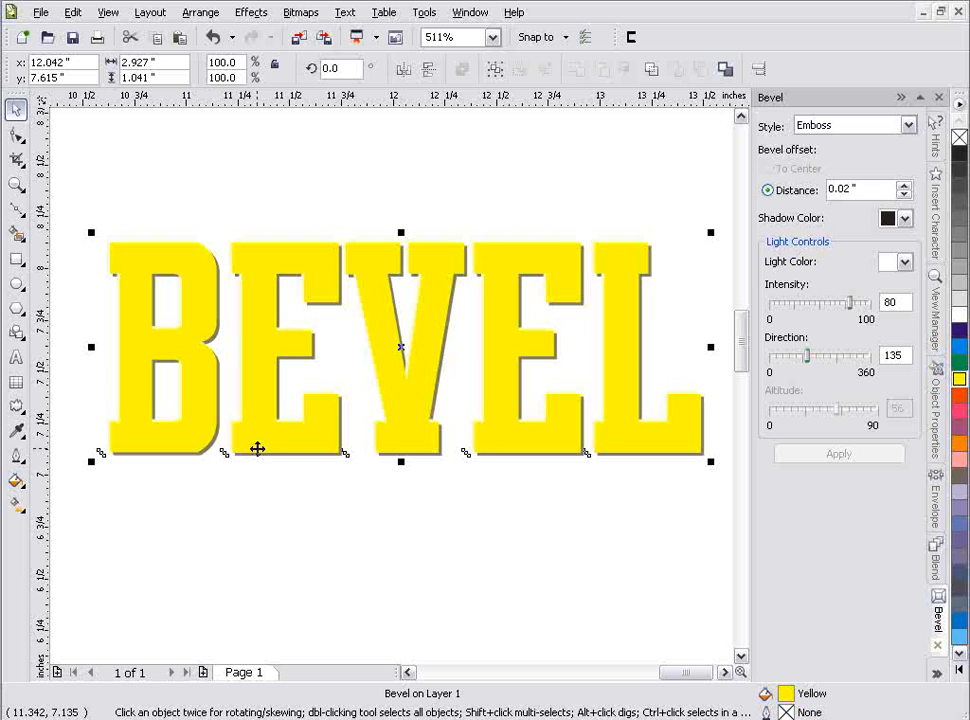
mouse_move(270, 453)
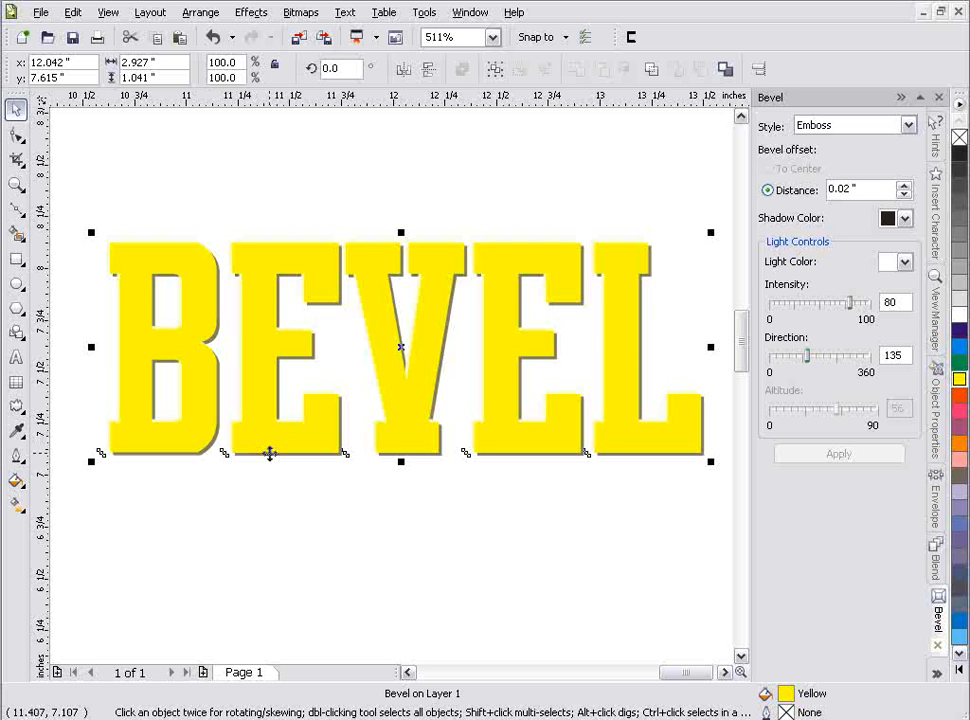
click(851, 125)
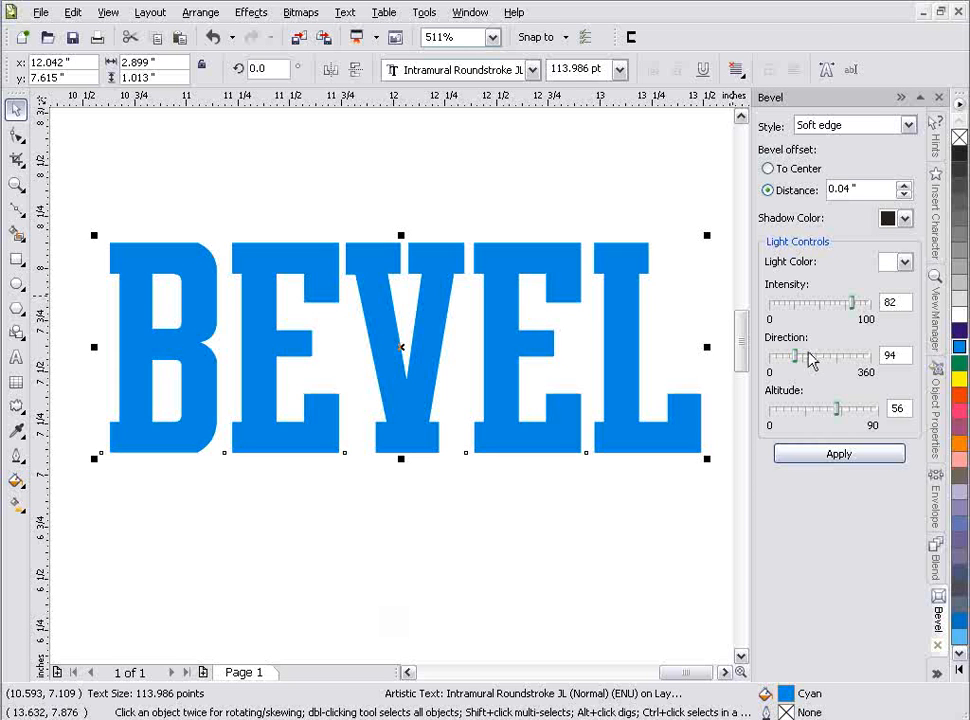
mouse_move(845, 420)
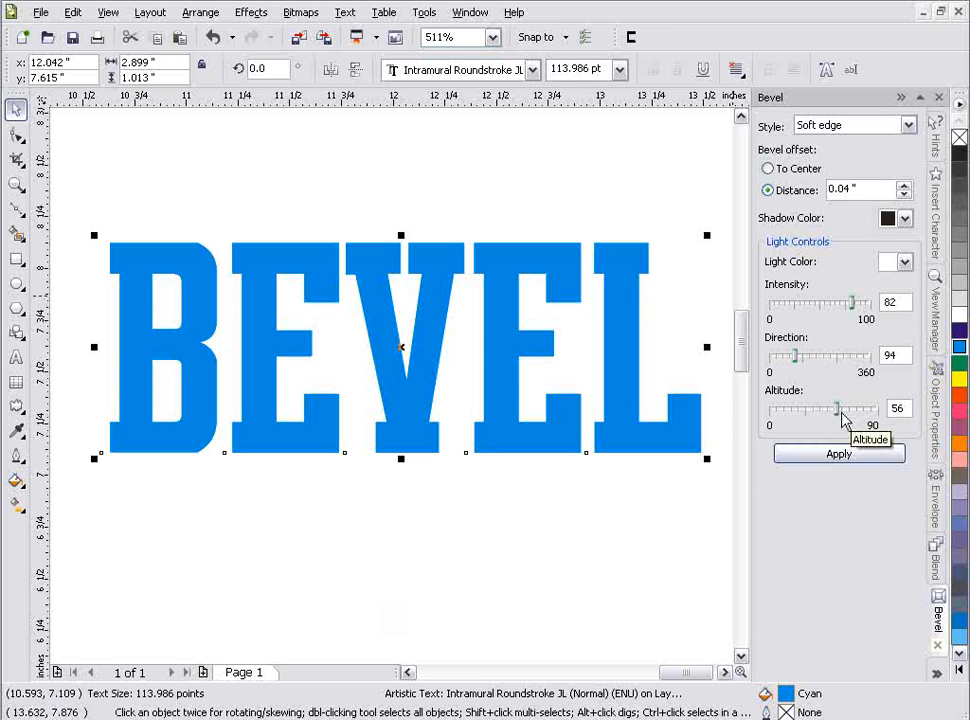
Step: Apply a soft-edge bevel at intensity 34, then raise intensity to 80 and reapply
click(905, 261)
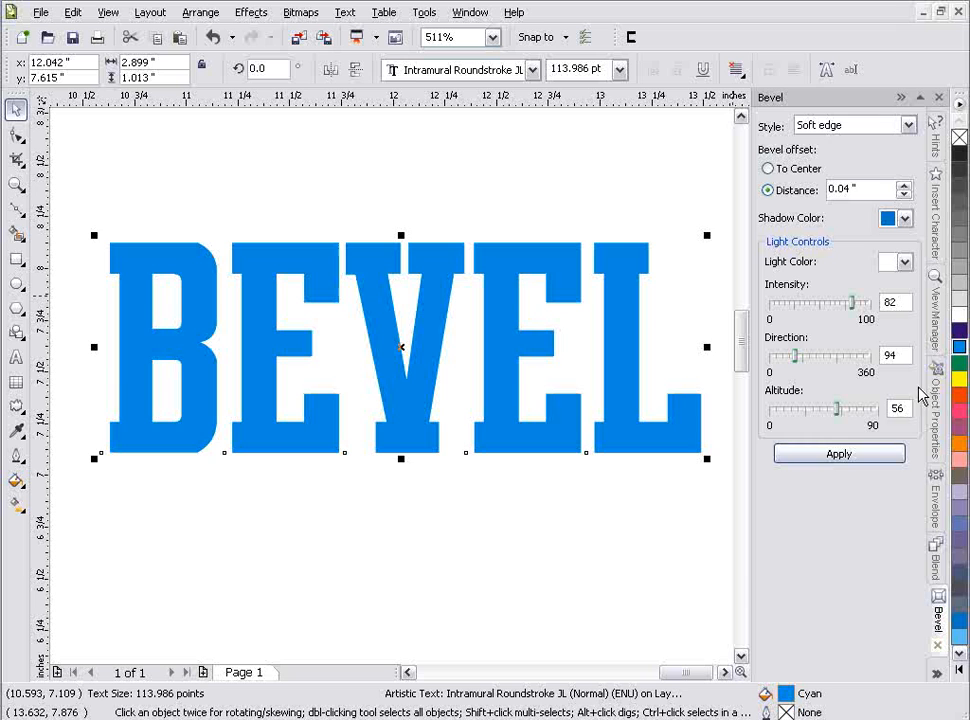
click(400, 347)
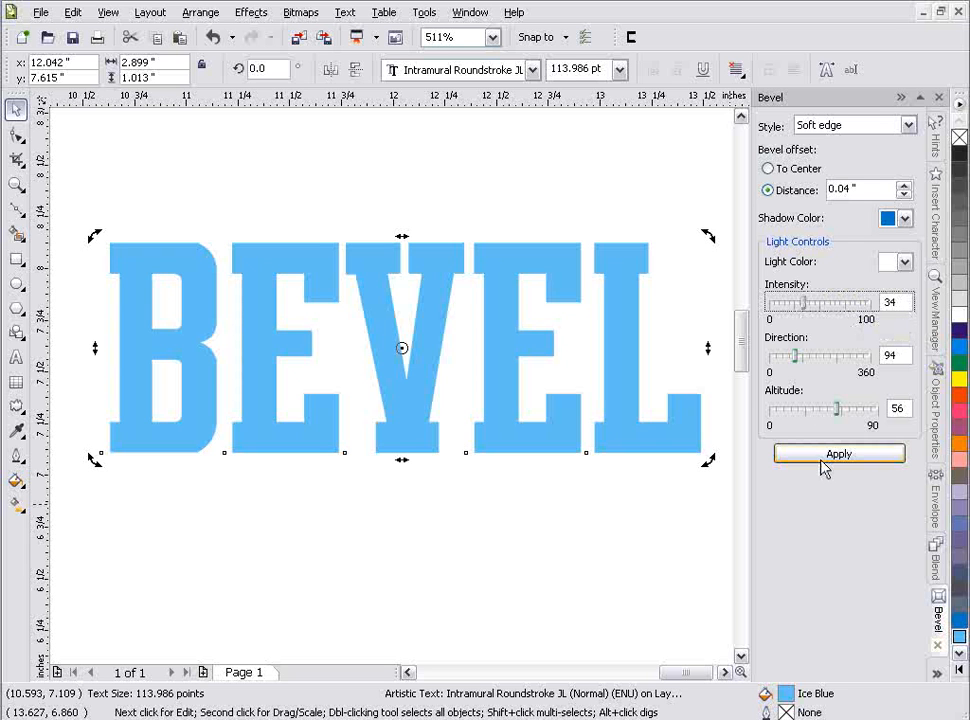
click(838, 453)
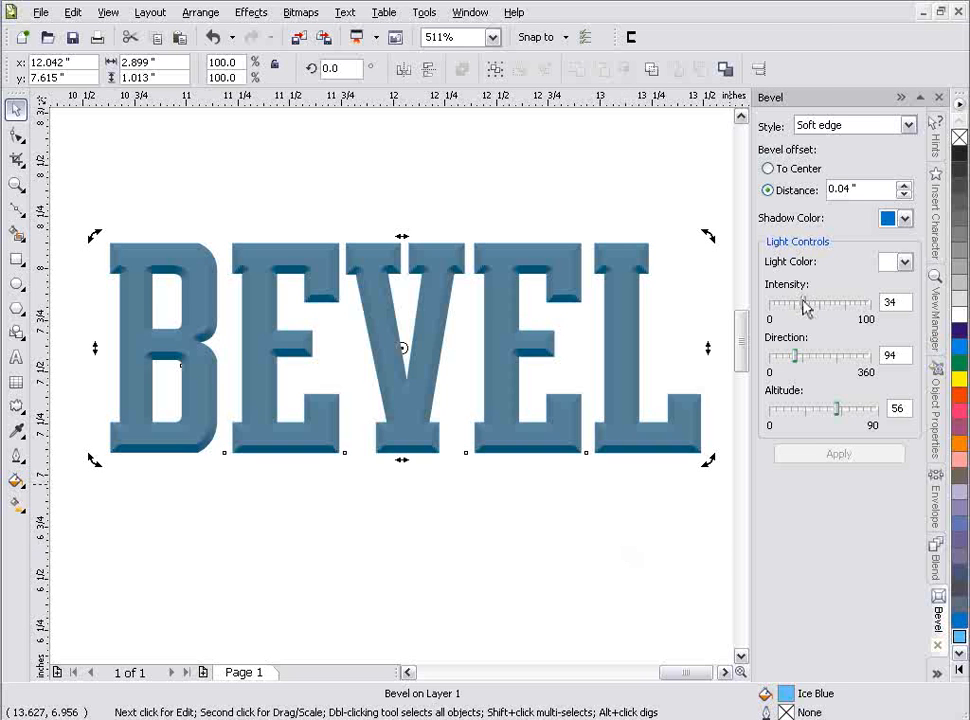
drag(793, 303, 850, 303)
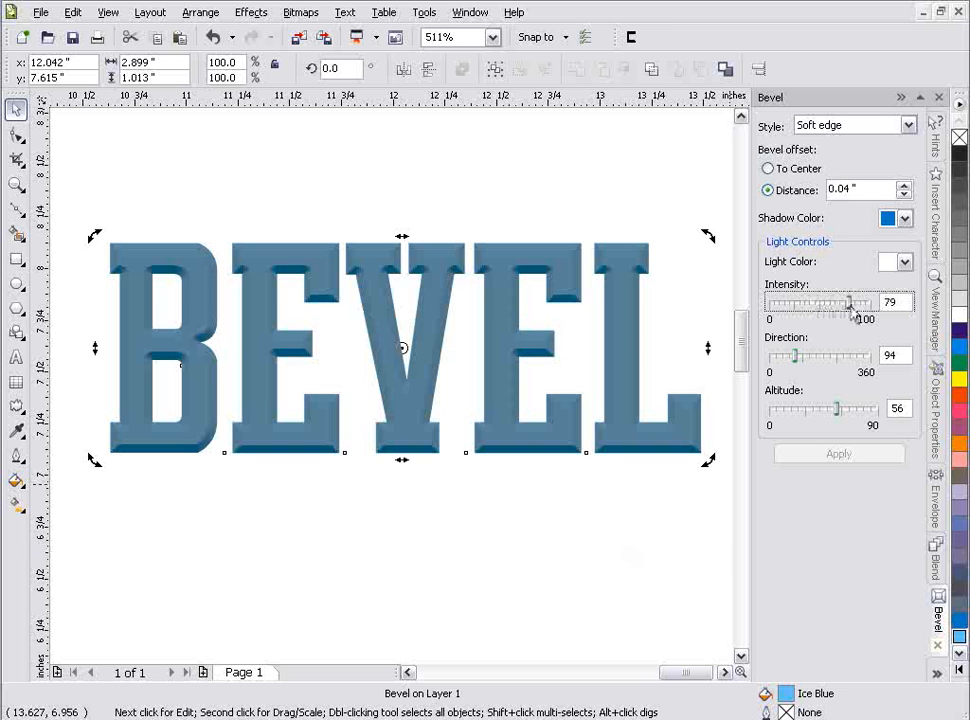
click(838, 453)
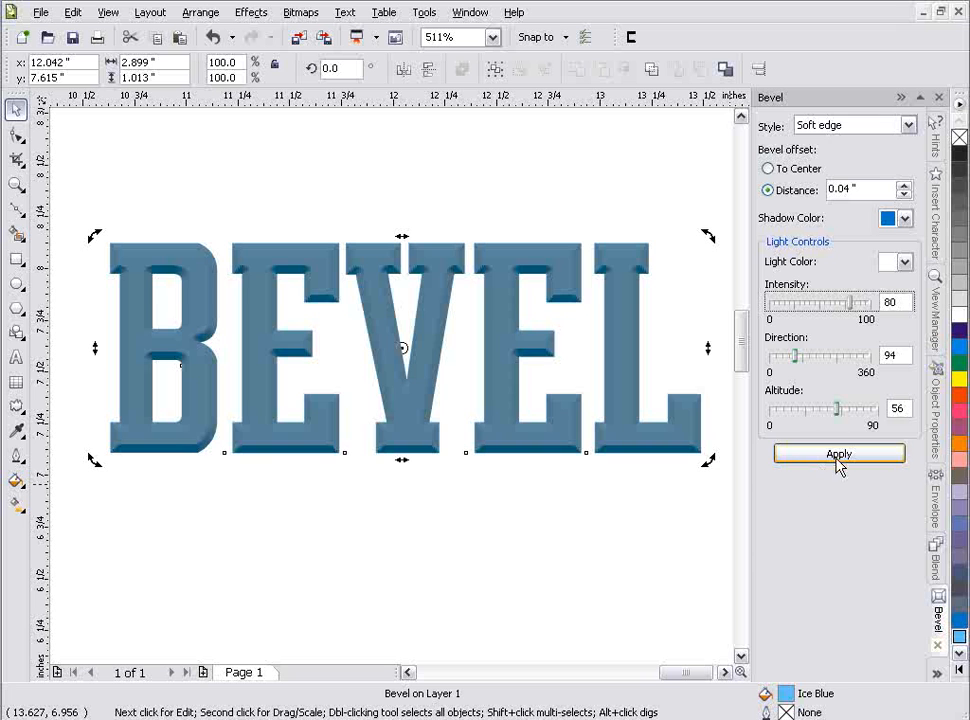
click(838, 453)
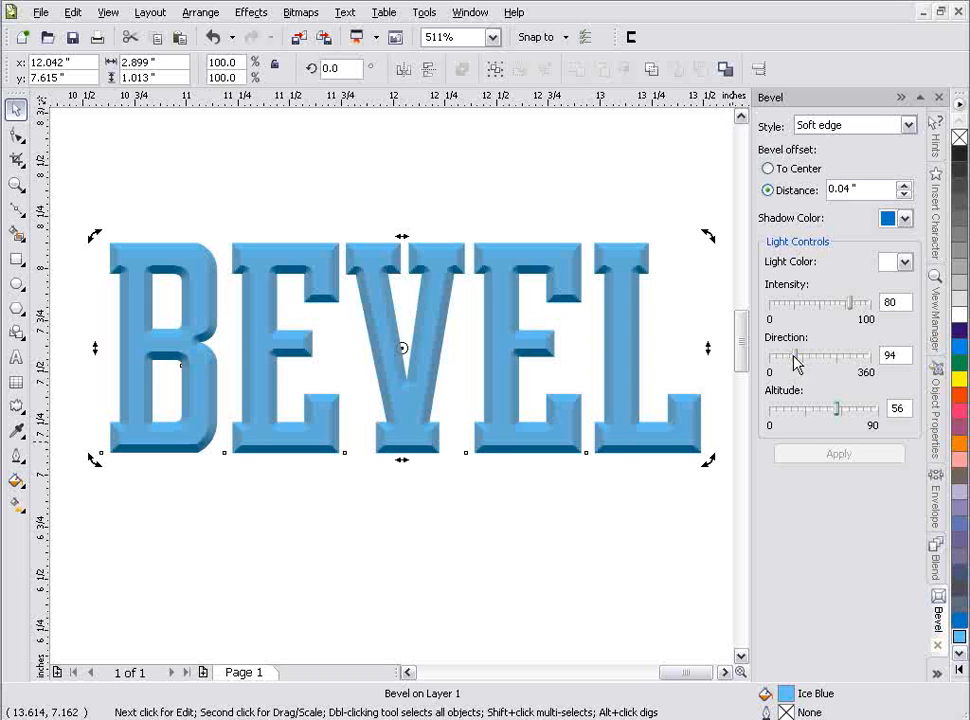
drag(787, 355, 845, 355)
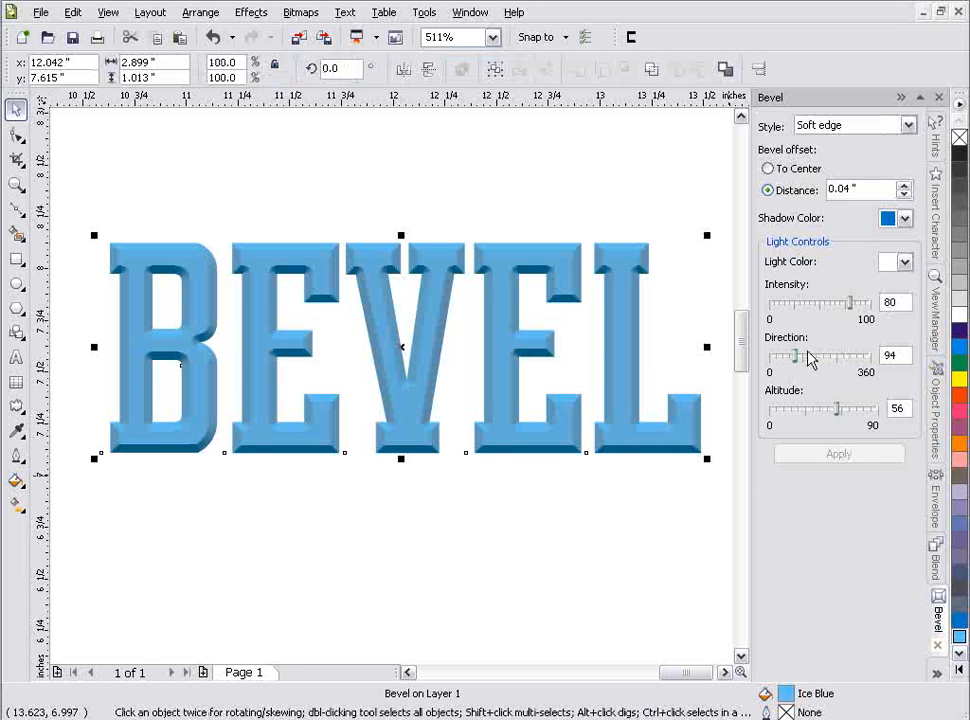
Step: Apply a bevel light direction of 323, then change it to 98
drag(795, 356, 780, 356)
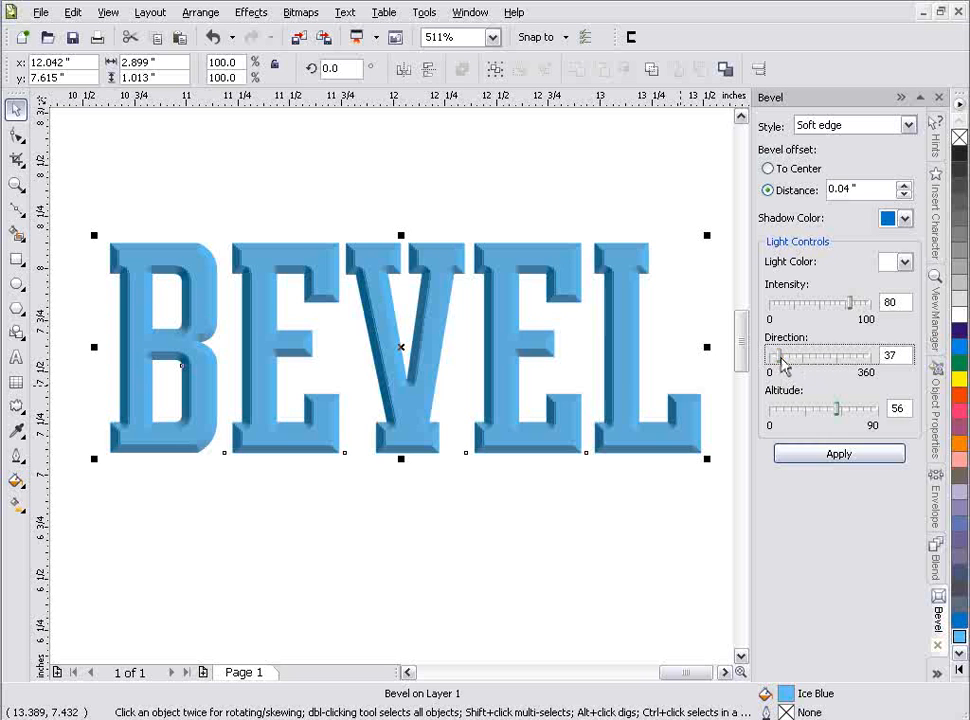
drag(775, 355, 860, 355)
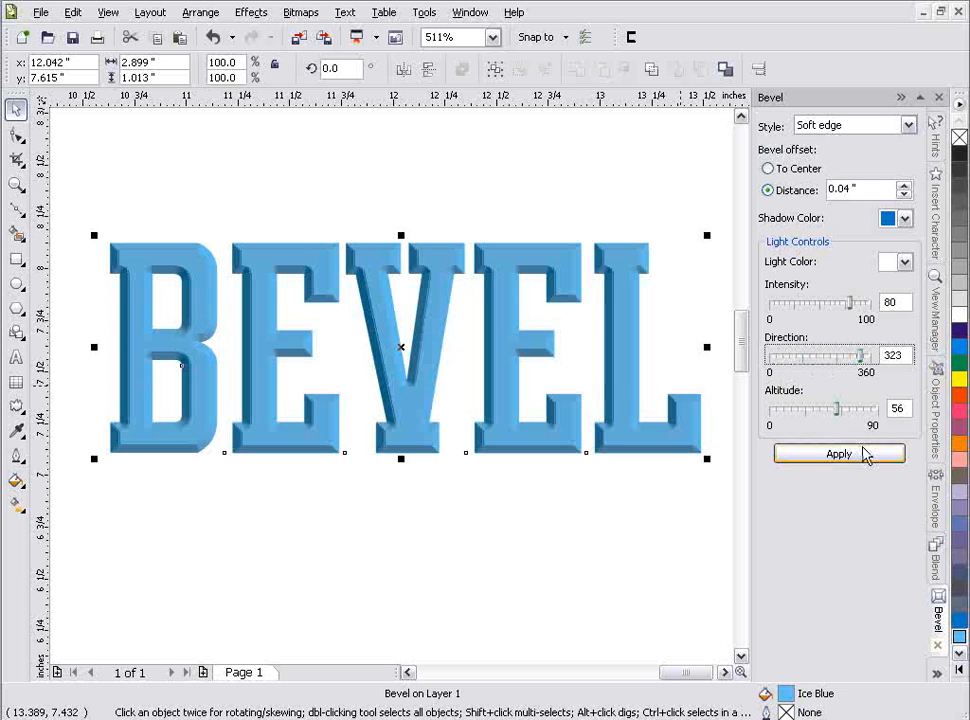
click(838, 453)
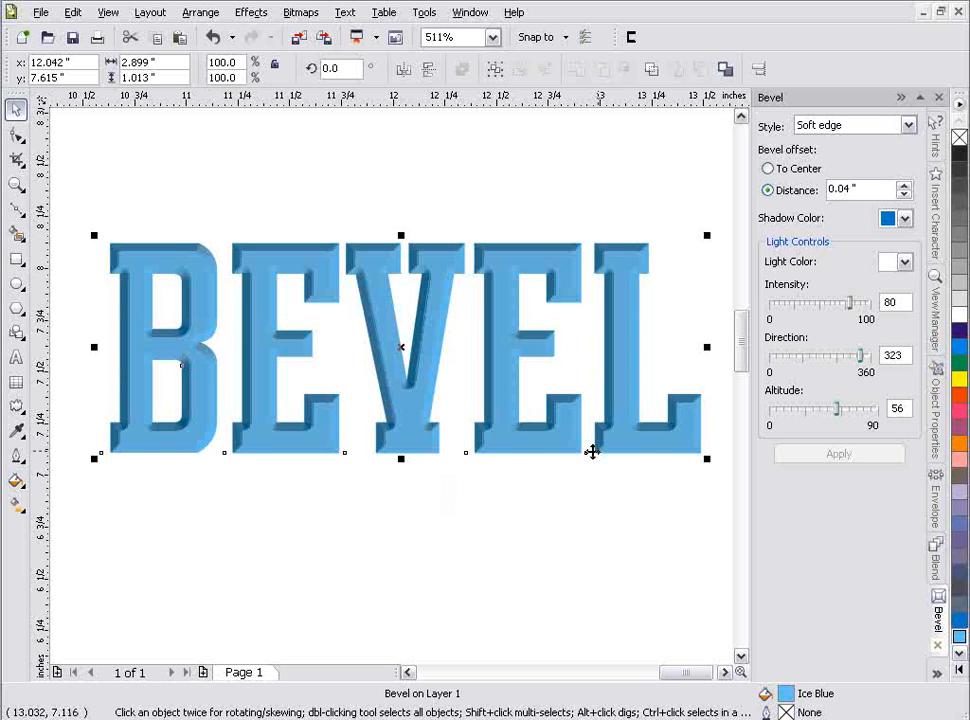
mouse_move(765, 682)
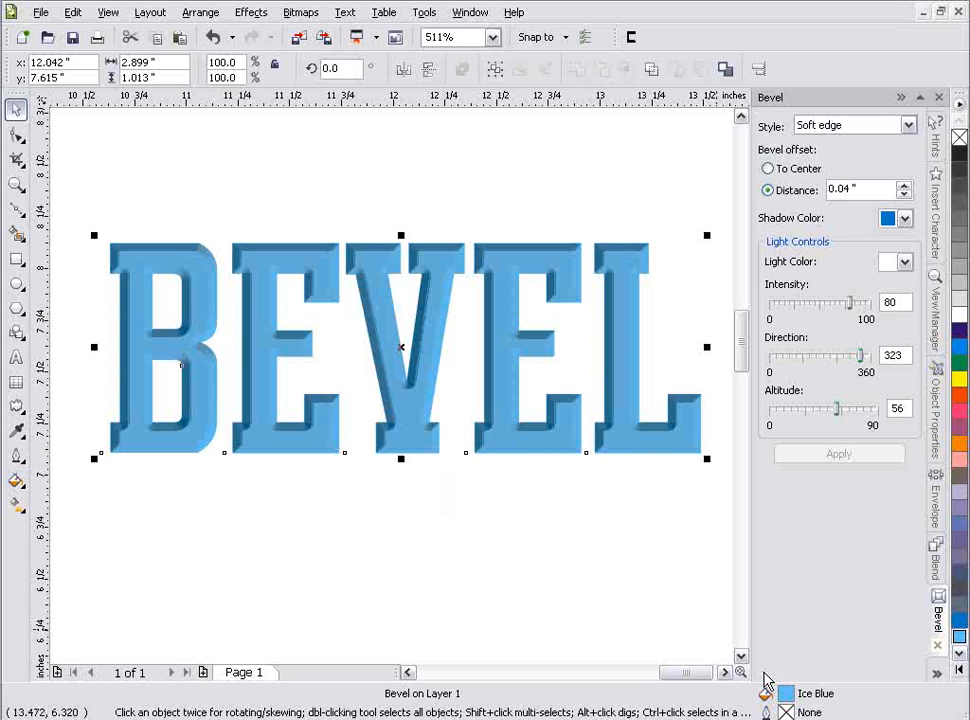
mouse_move(793, 383)
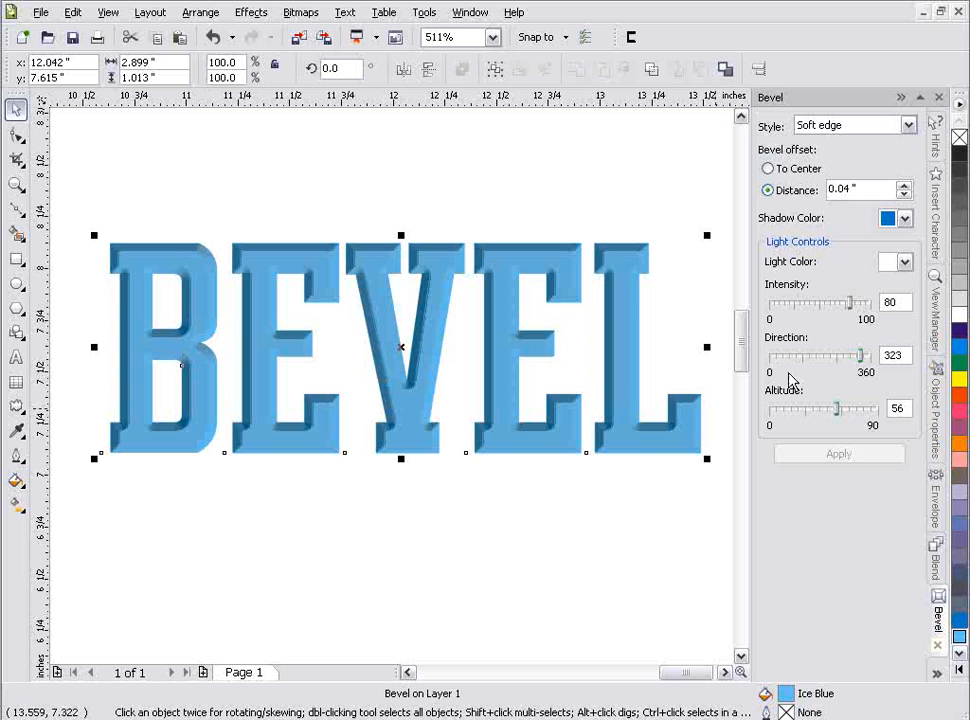
mouse_move(630, 525)
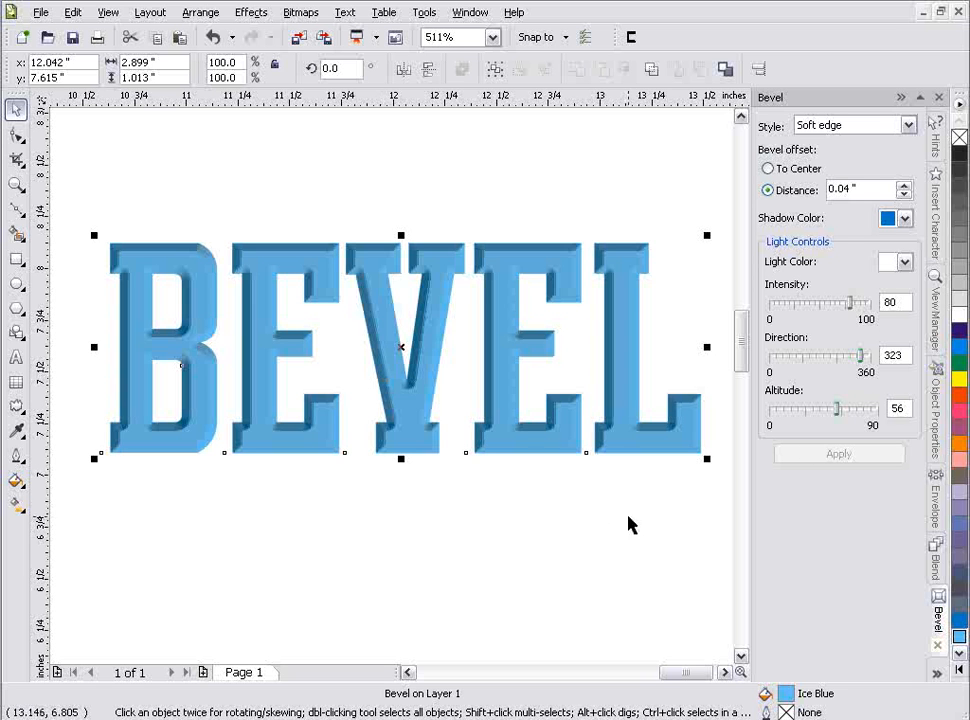
click(838, 453)
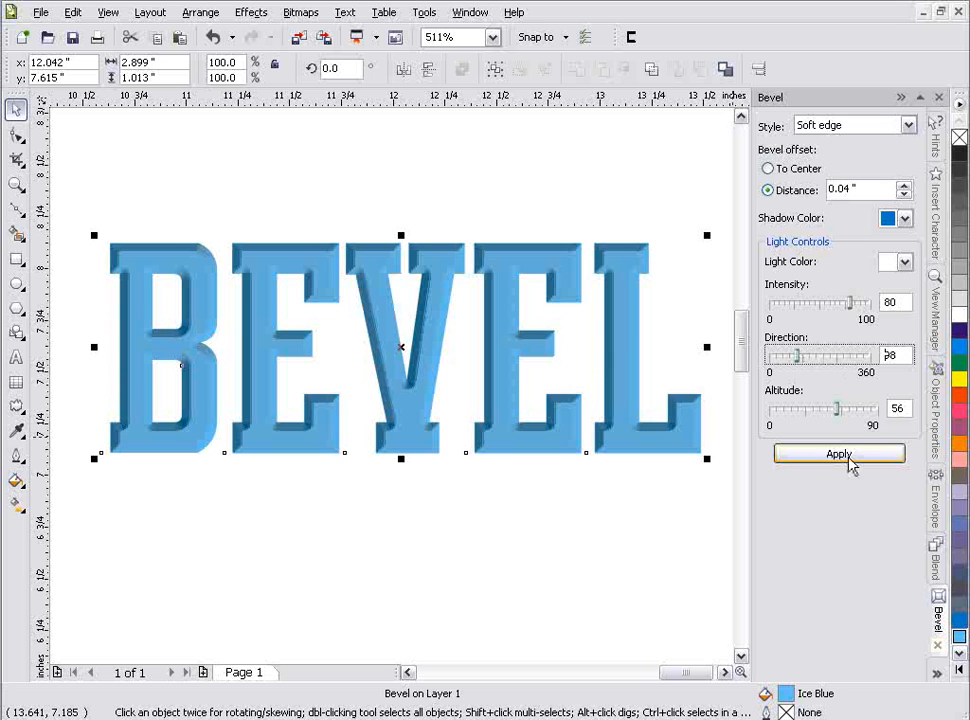
click(838, 453)
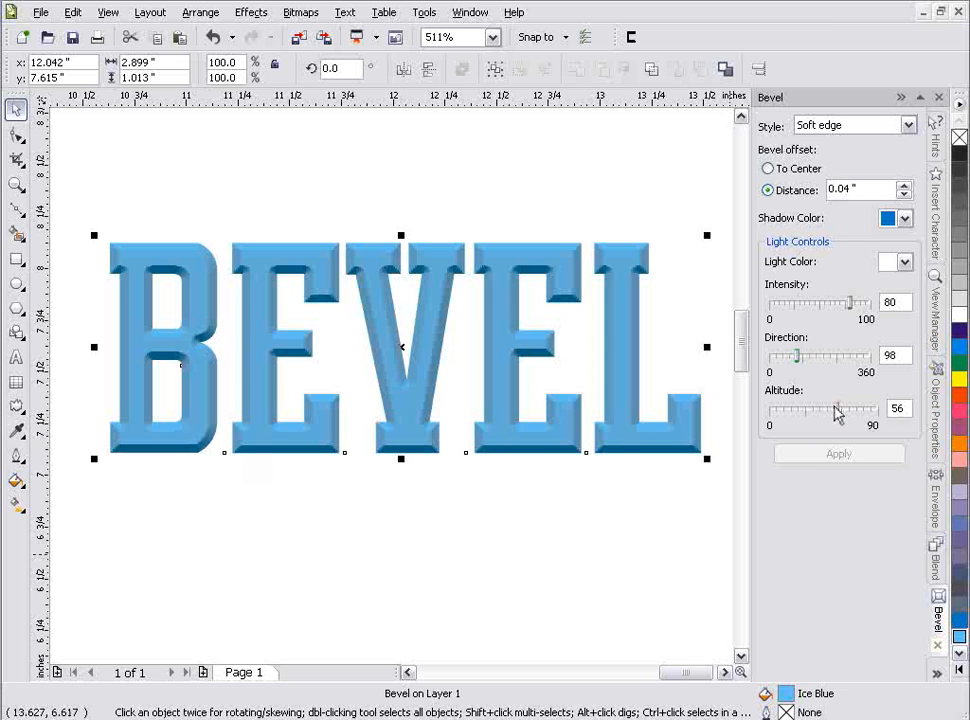
Step: Apply a light altitude of 74, then lower it to 14 and reapply
drag(835, 410, 857, 410)
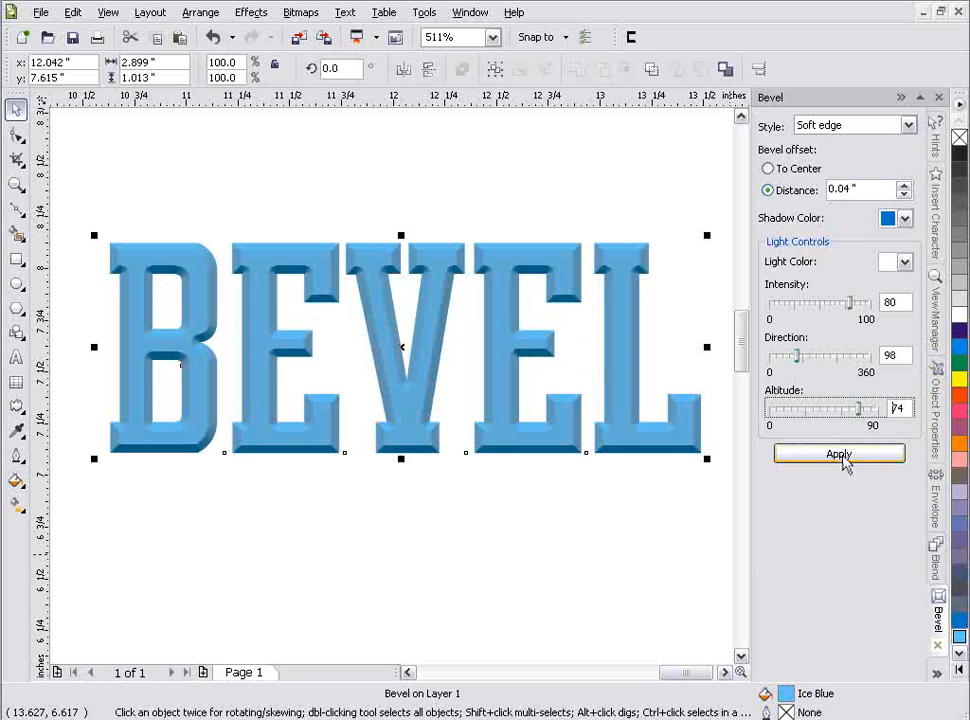
click(838, 453)
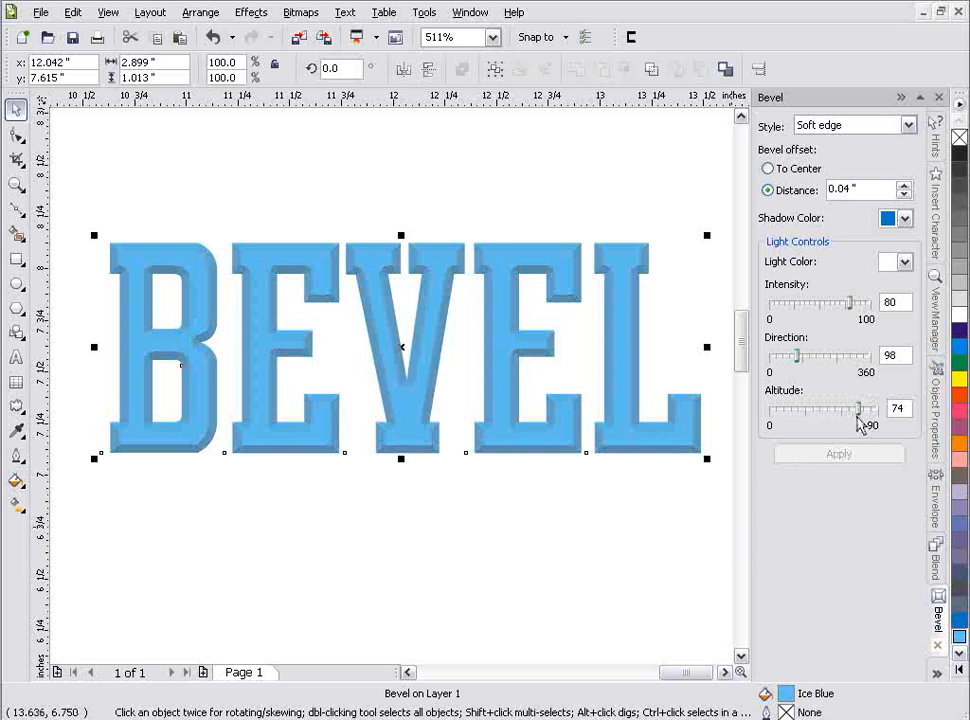
click(838, 454)
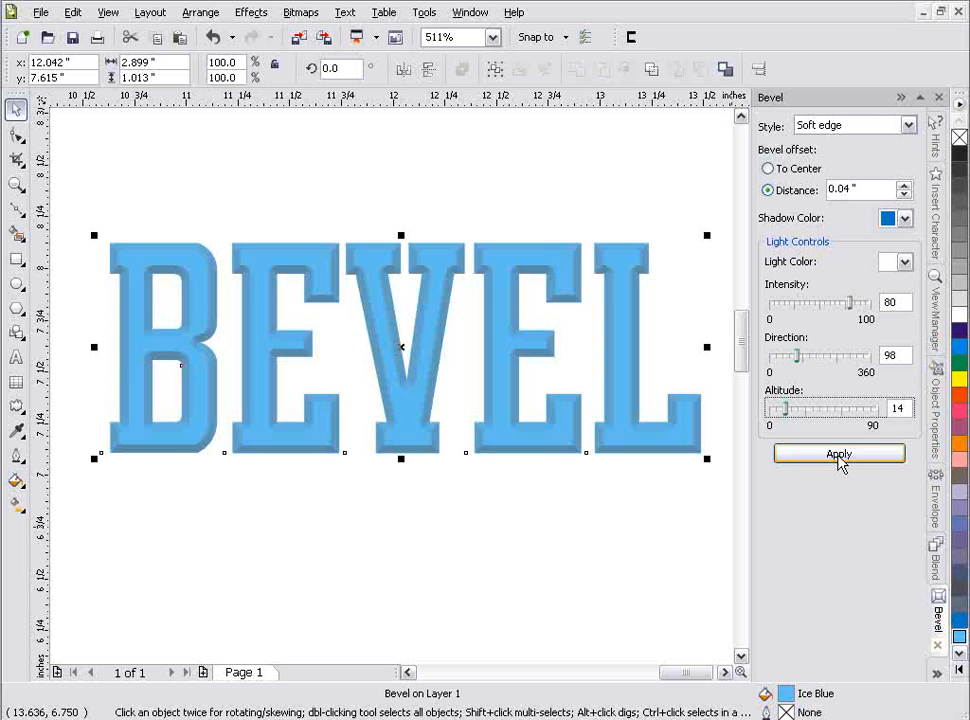
click(838, 454)
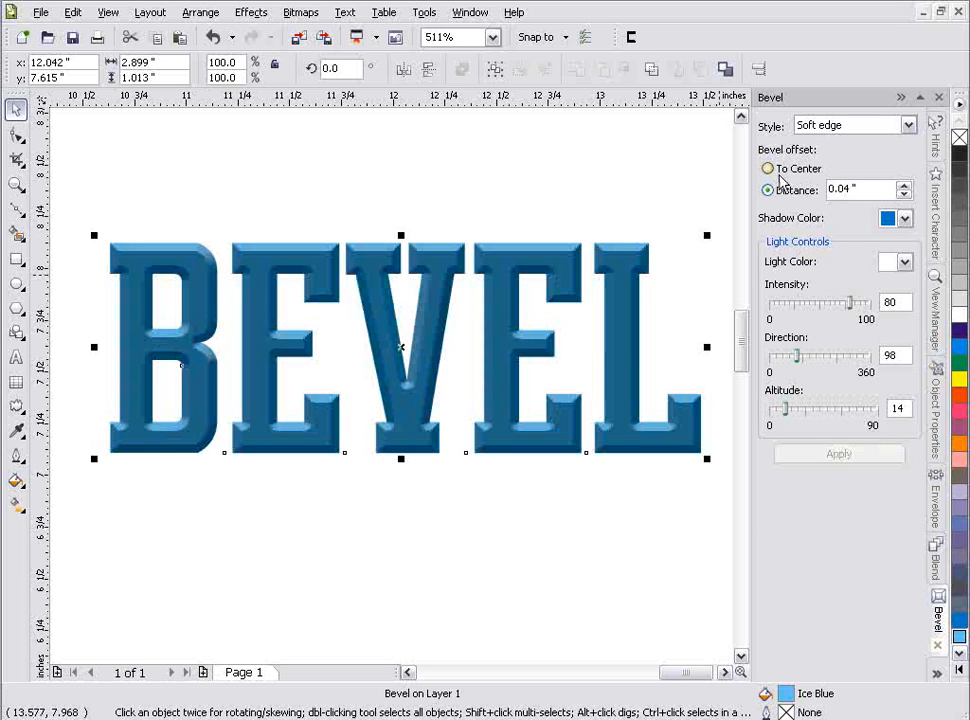
Step: Set the bevel offset to To Center and apply it to the BEVEL text
click(768, 168)
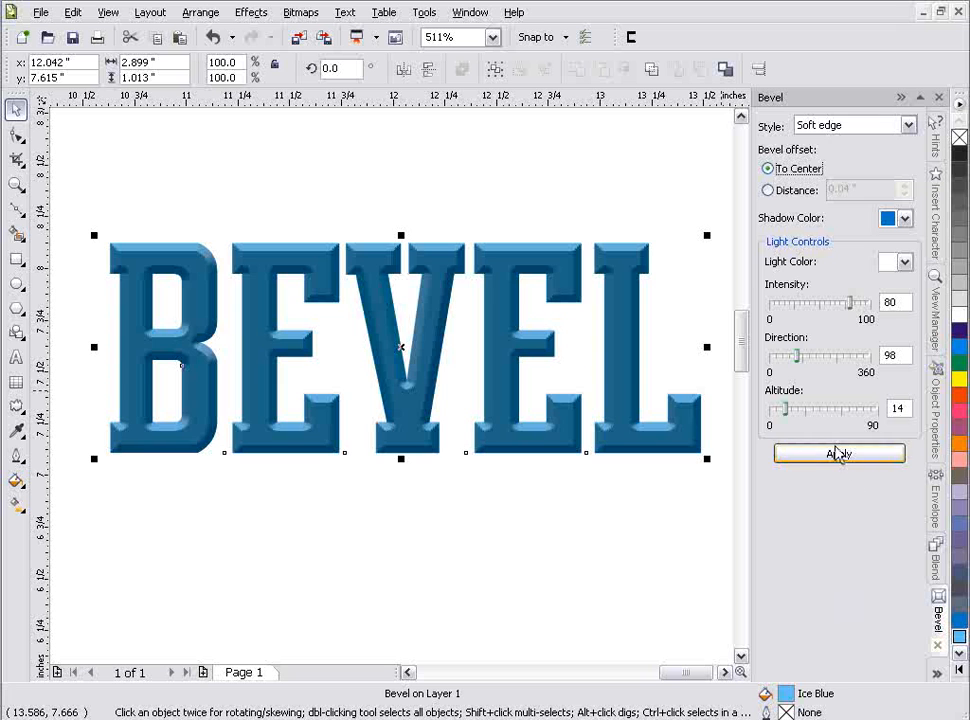
click(838, 453)
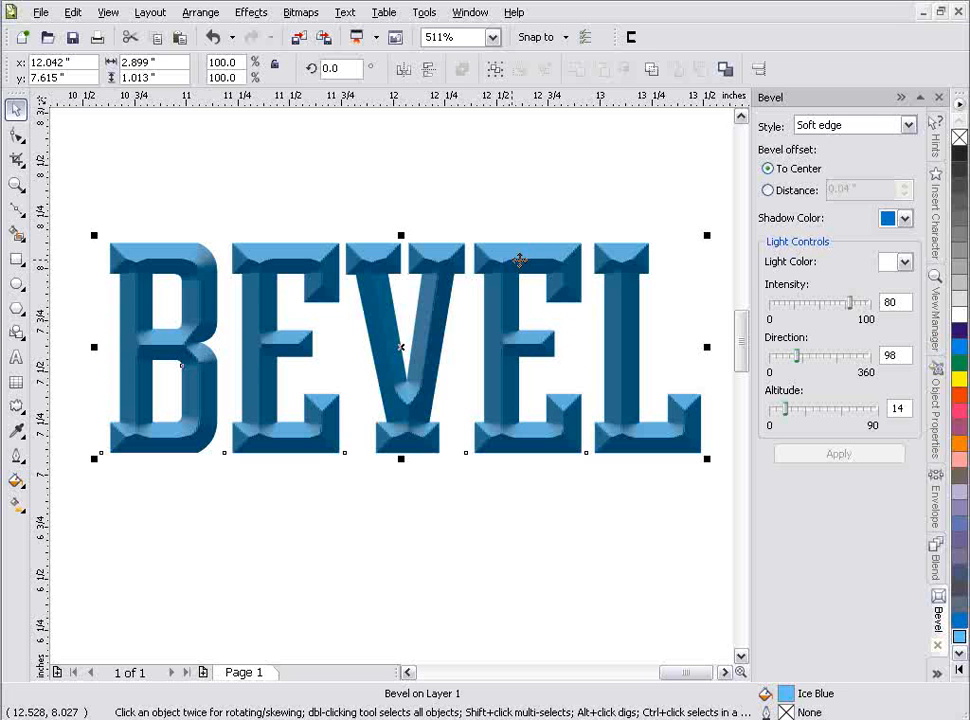
mouse_move(108, 435)
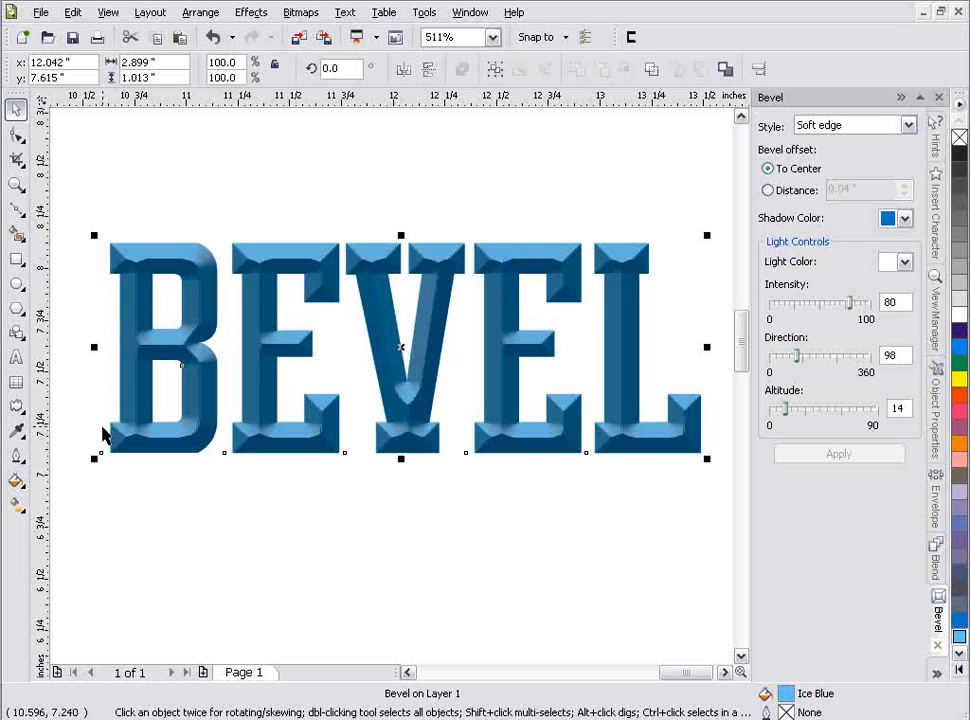
mouse_move(575, 413)
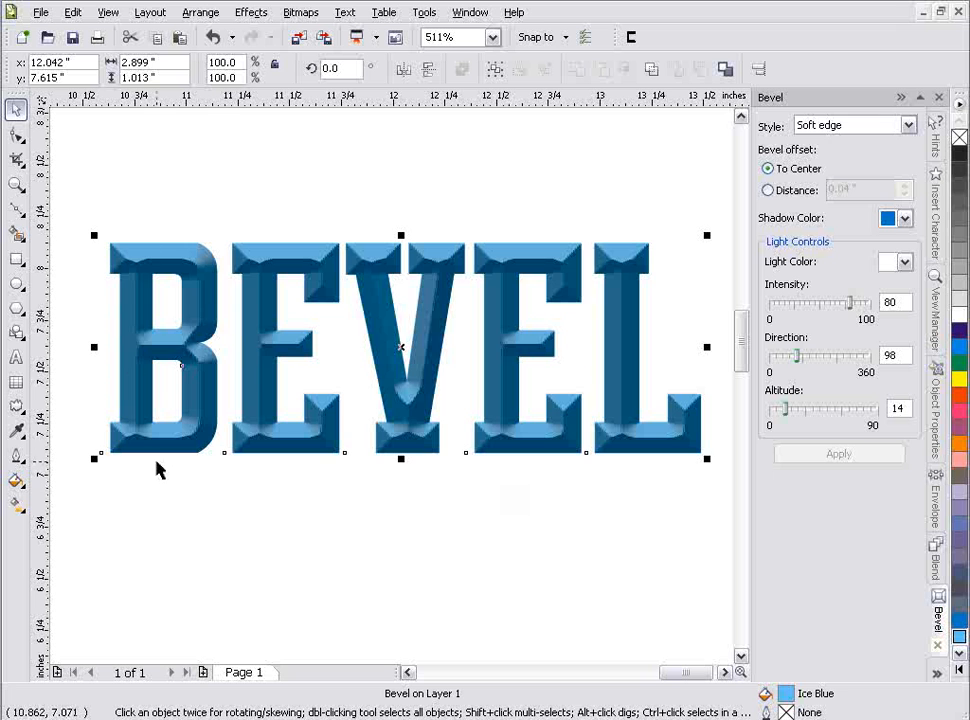
mouse_move(16, 187)
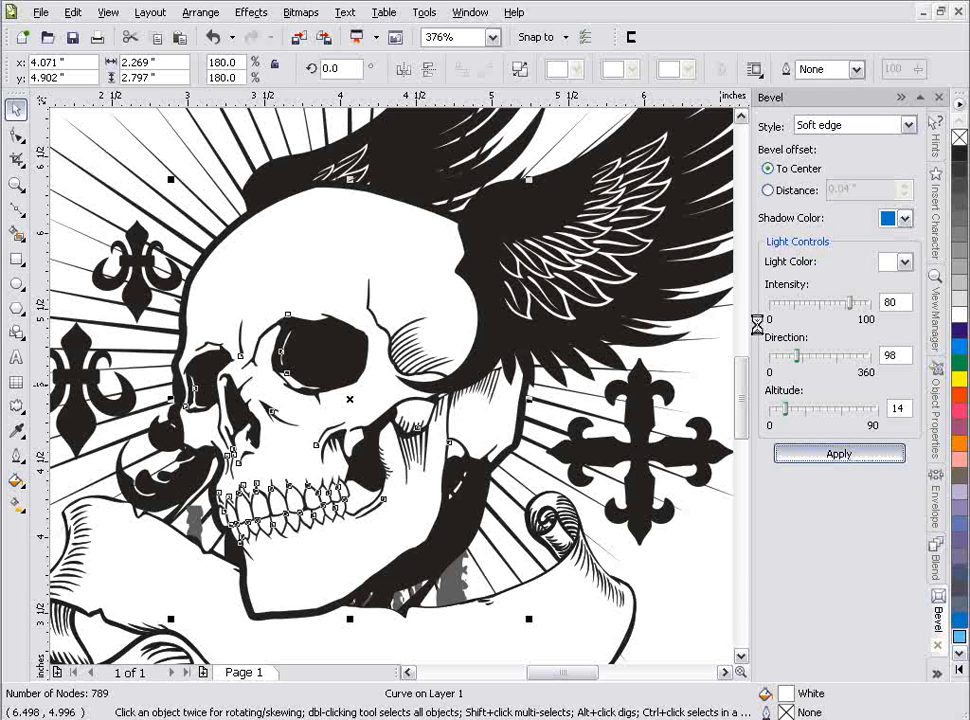
Step: Apply a To Center soft-edge bevel to the skull: blue shadow, intensity 80, direction 98, altitude 14
click(838, 453)
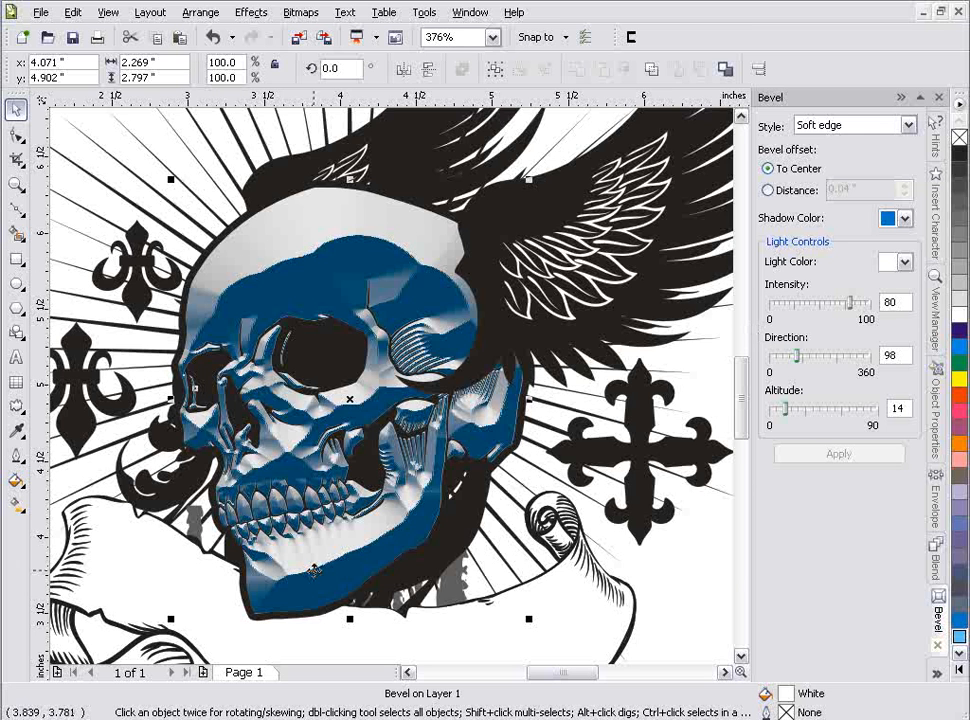
mouse_move(453, 326)
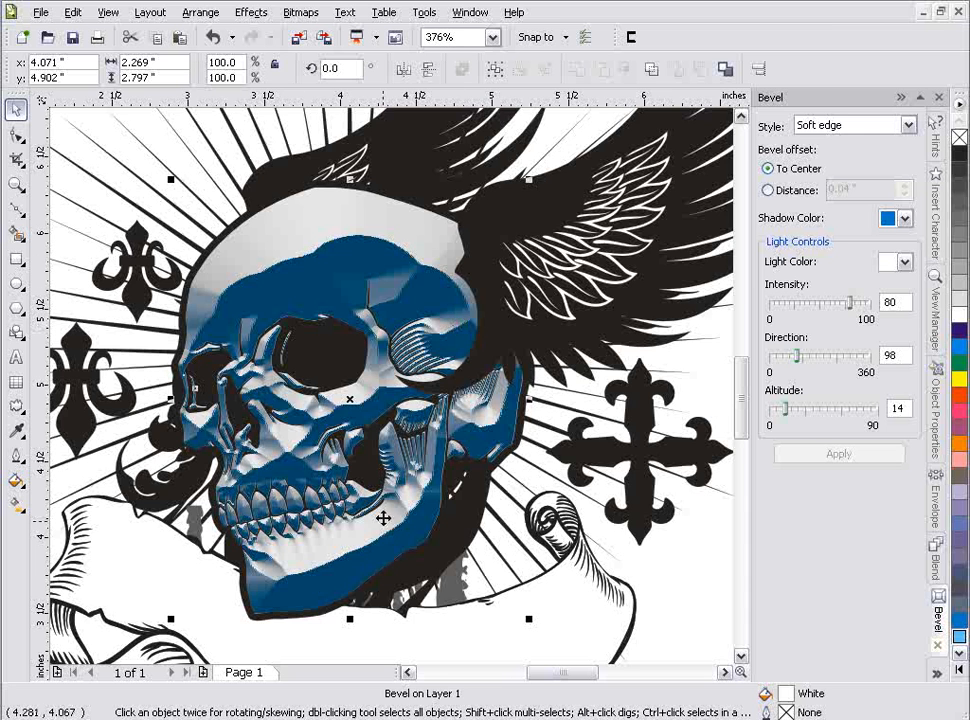
Step: Give the skull's Soft edge bevel a 0.04-inch offset, dark shadow and altitude 81
click(909, 125)
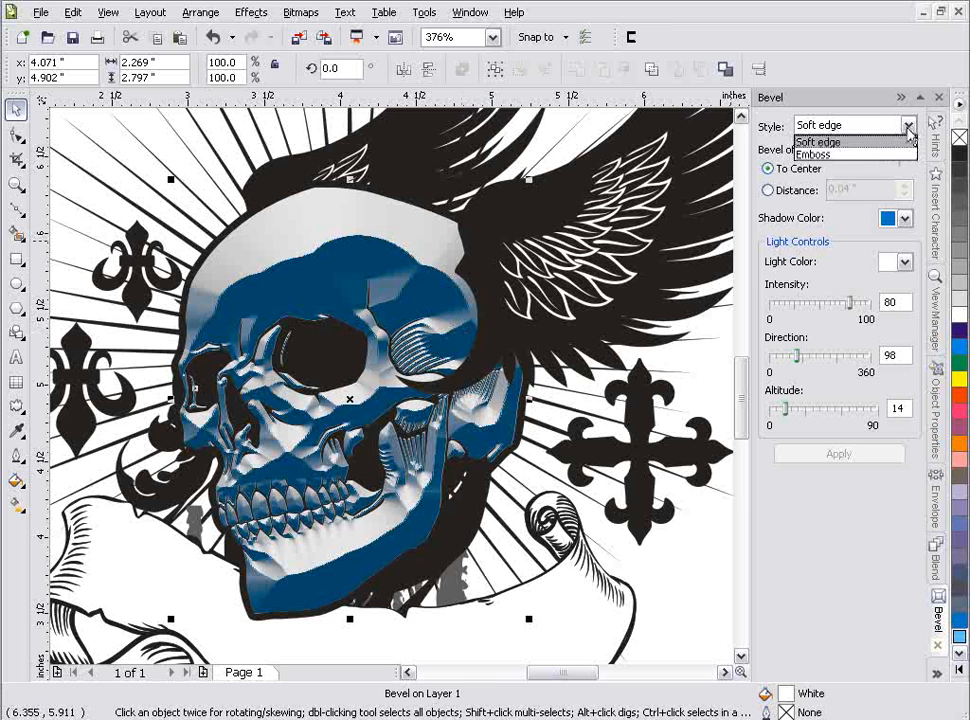
click(817, 142)
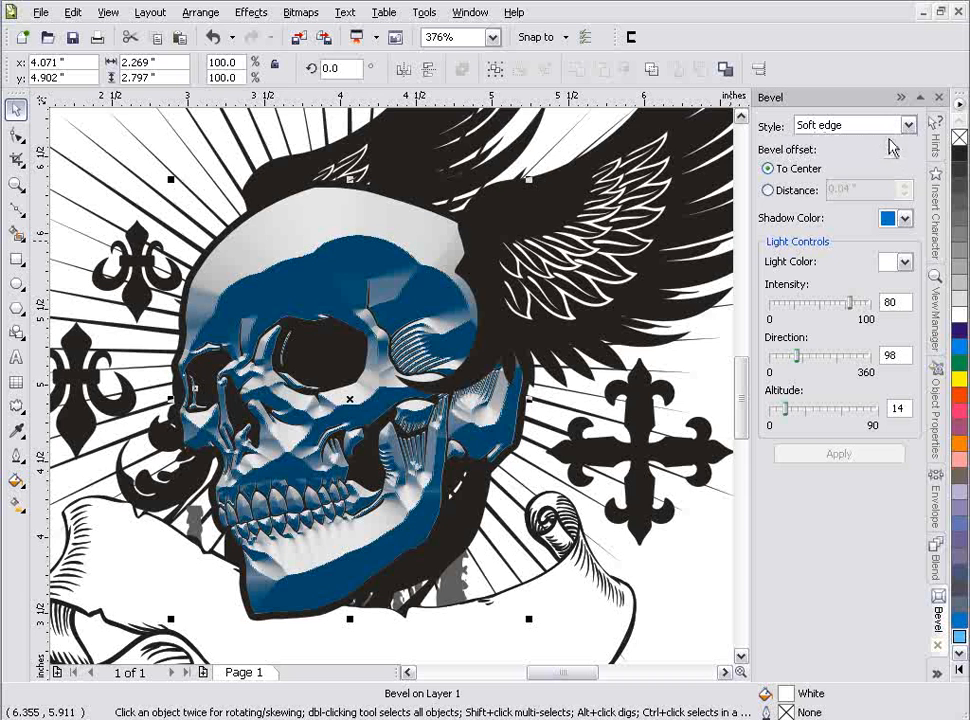
click(768, 190)
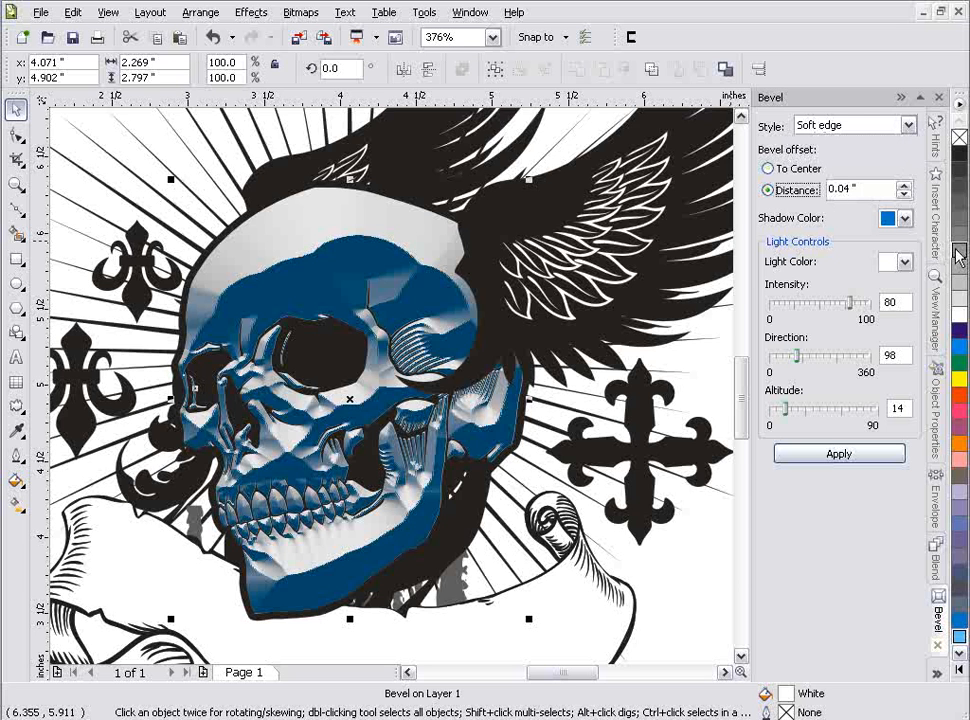
click(908, 261)
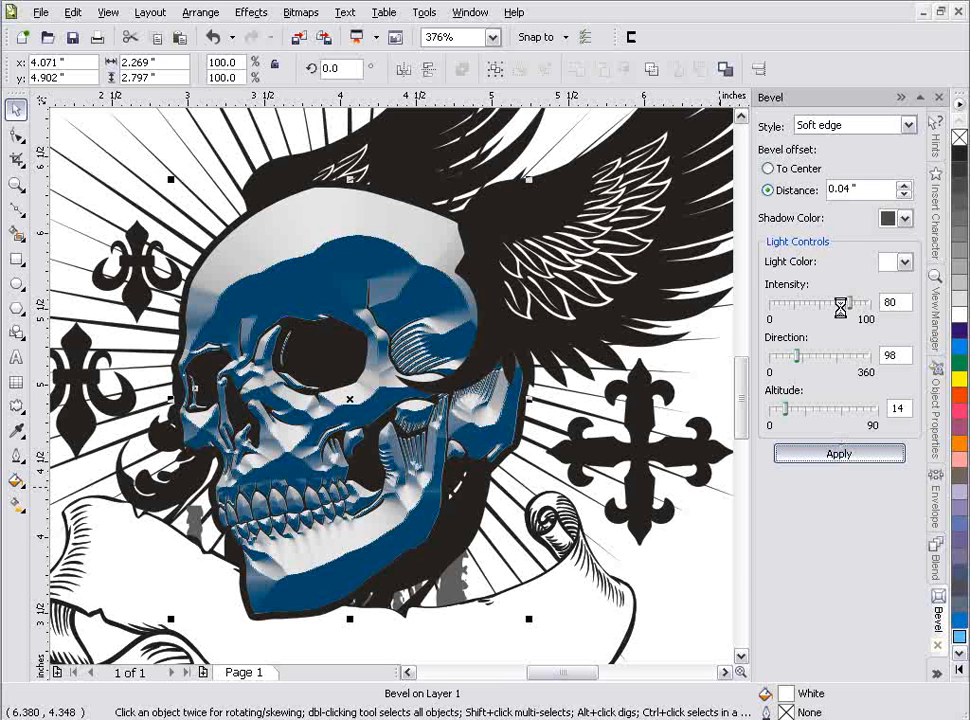
click(838, 453)
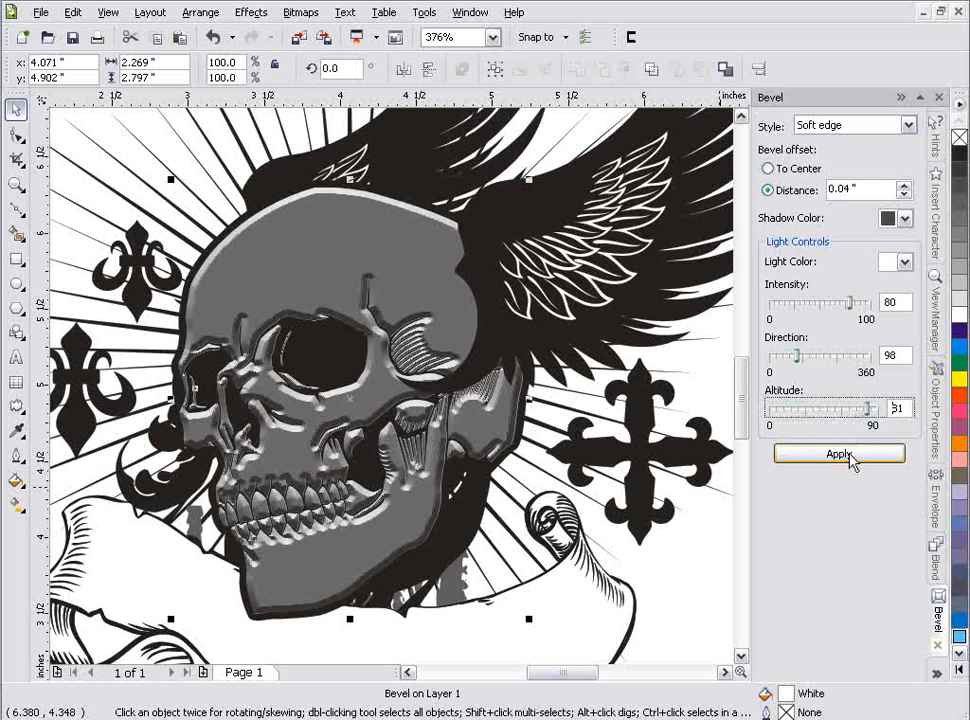
click(838, 454)
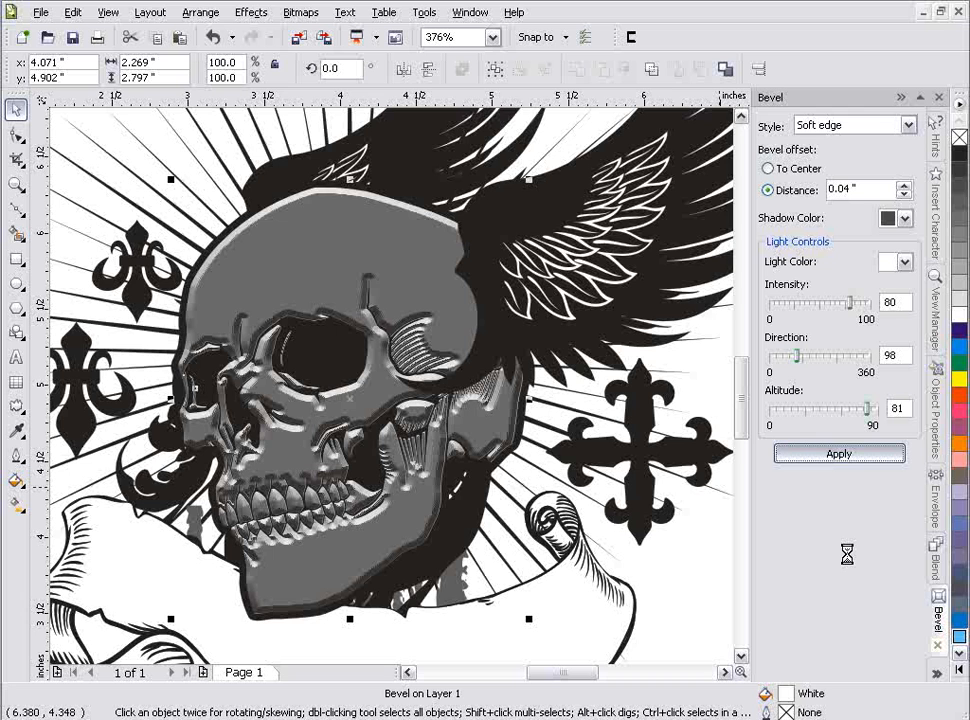
Step: Change the skull bevel's shadow colour to black and reapply
click(838, 453)
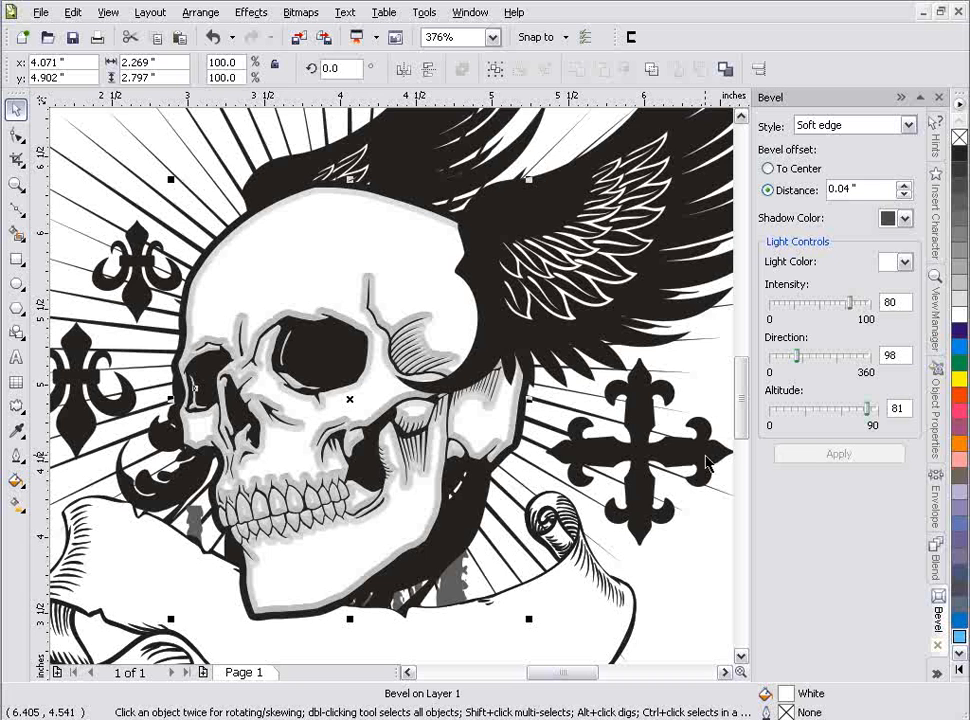
mouse_move(893, 243)
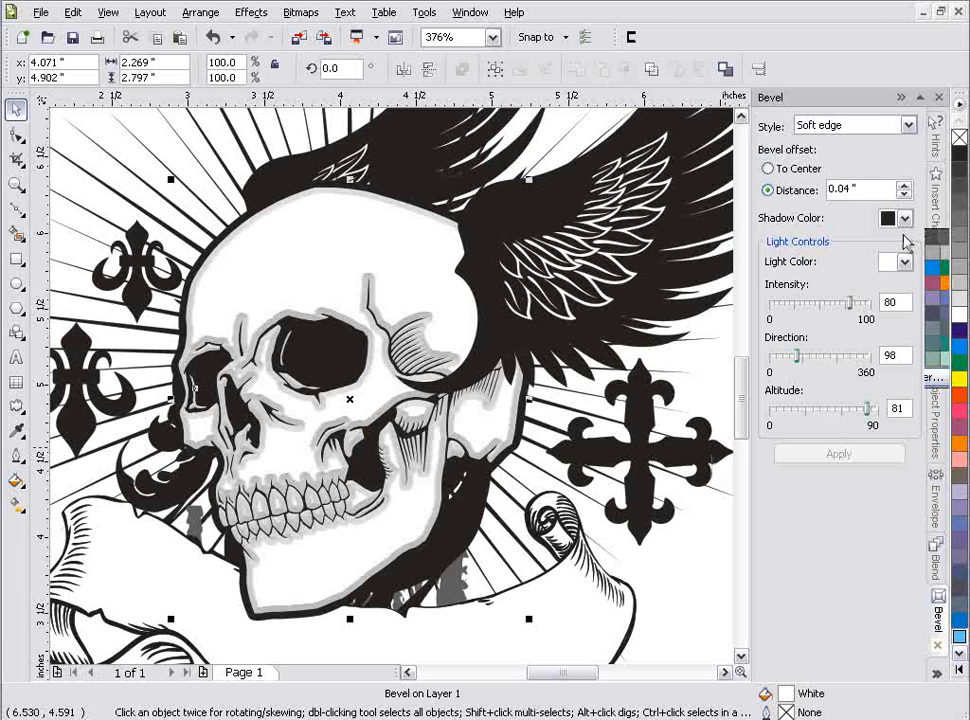
click(838, 453)
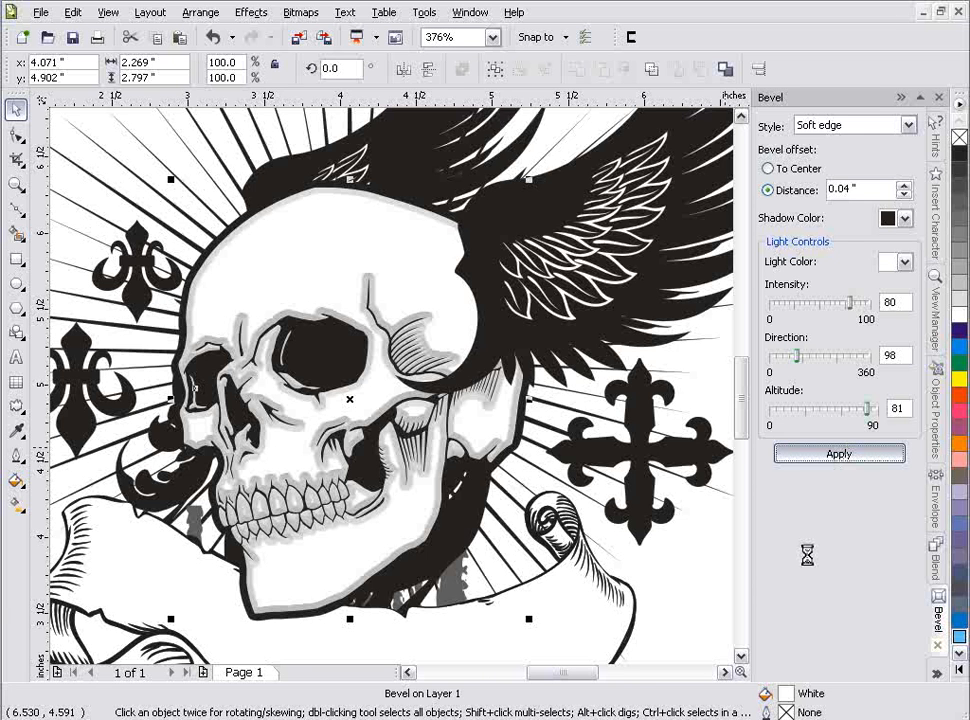
click(838, 453)
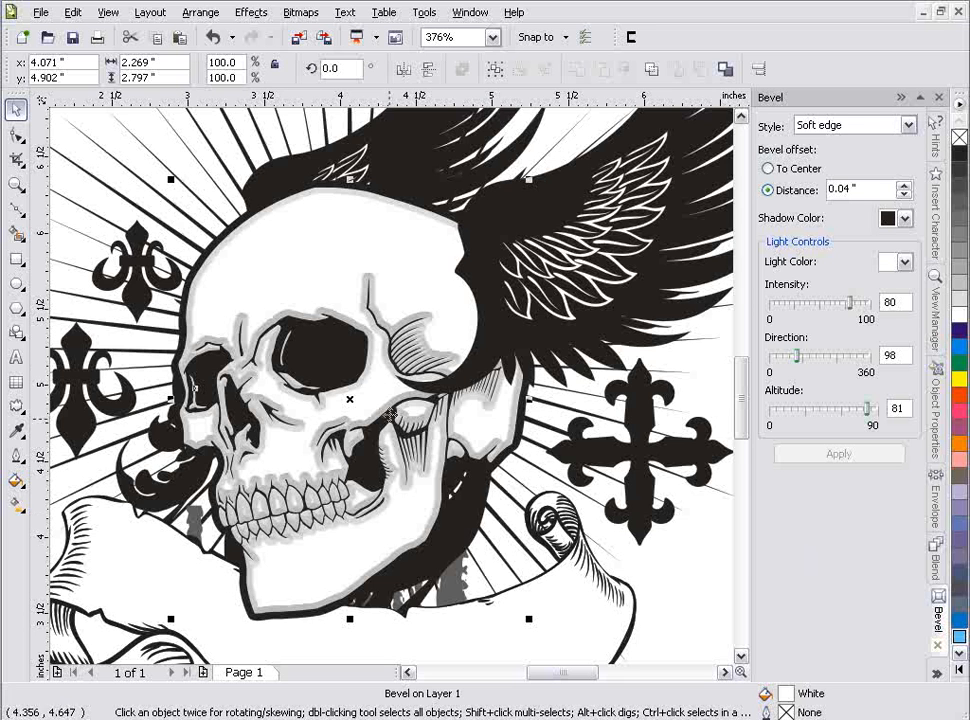
mouse_move(349, 557)
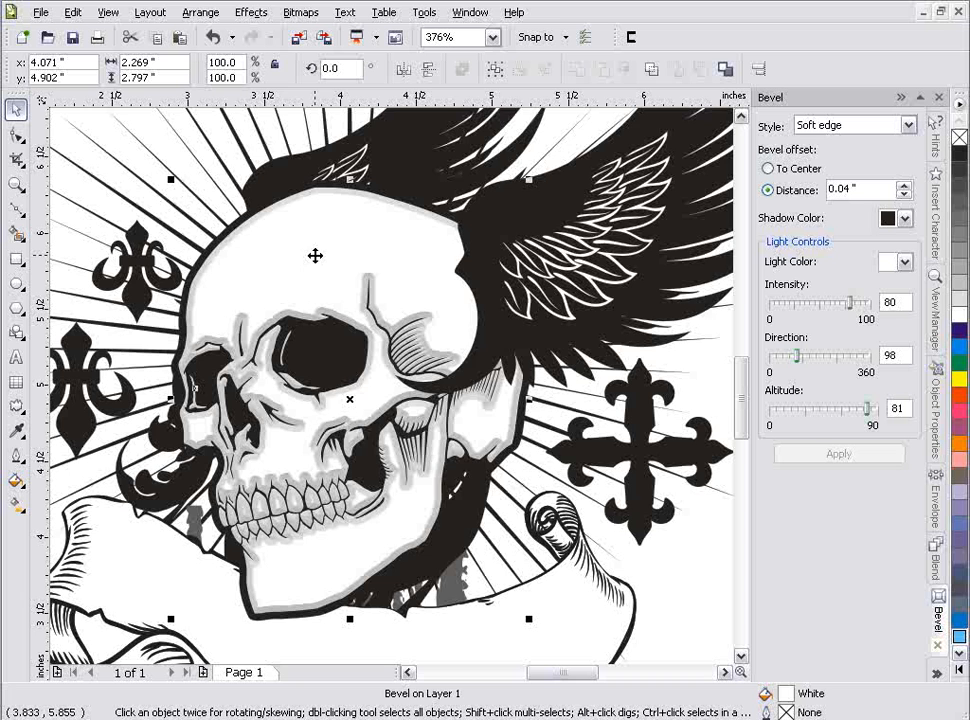
Step: Break the skull's bevel apart into a separate shading bitmap
right_click(315, 256)
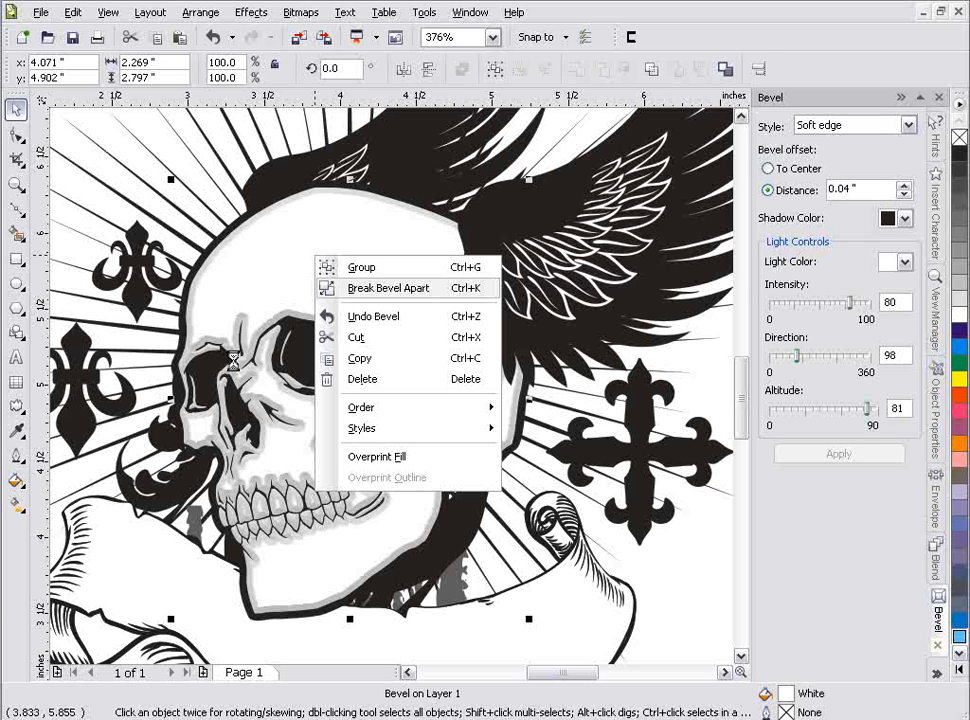
click(388, 288)
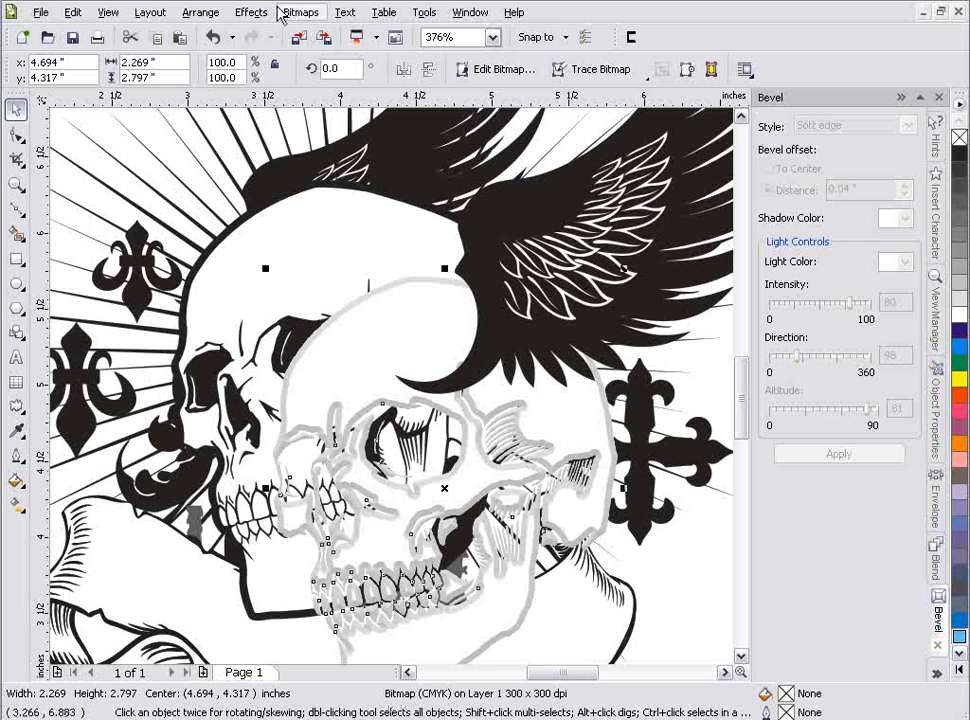
Step: Apply a Gaussian blur with a 4.6-pixel radius to the bevel bitmap
click(301, 12)
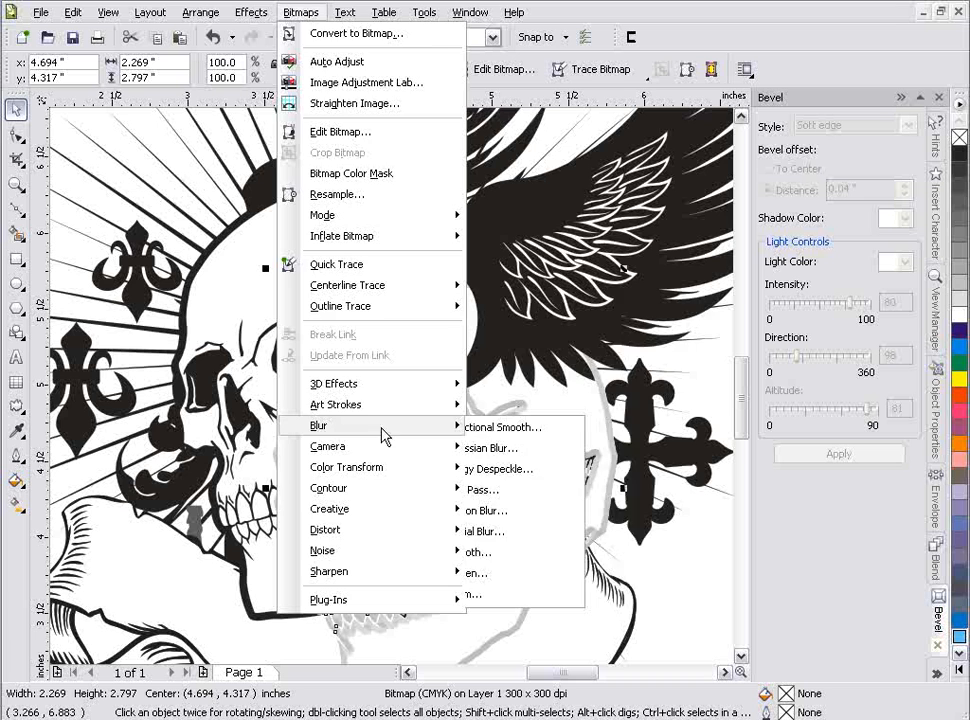
click(491, 447)
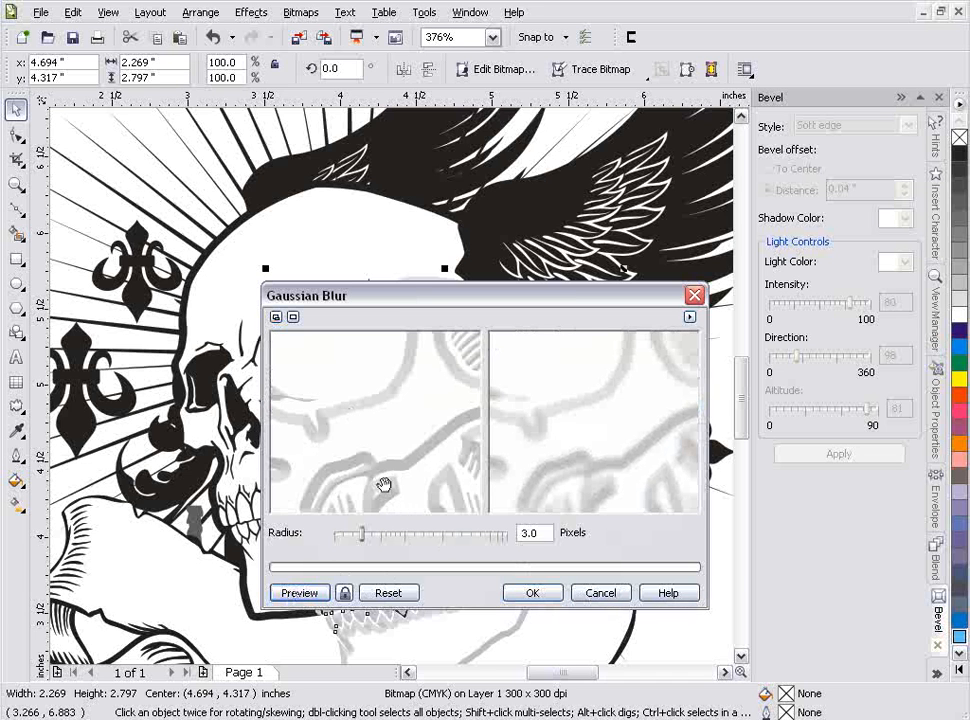
drag(360, 533, 375, 533)
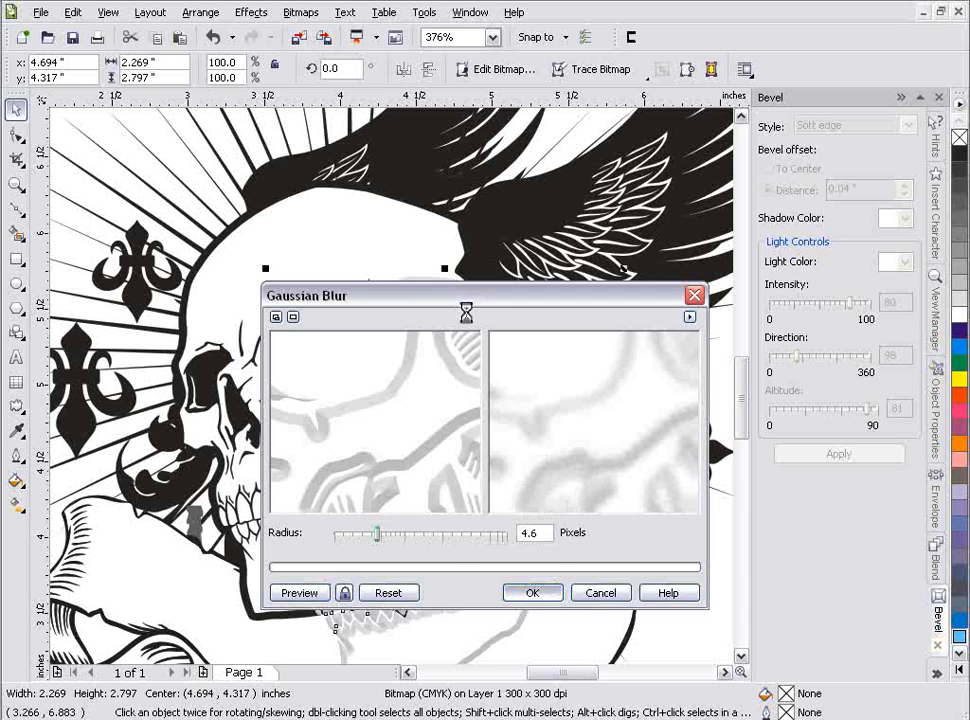
click(533, 592)
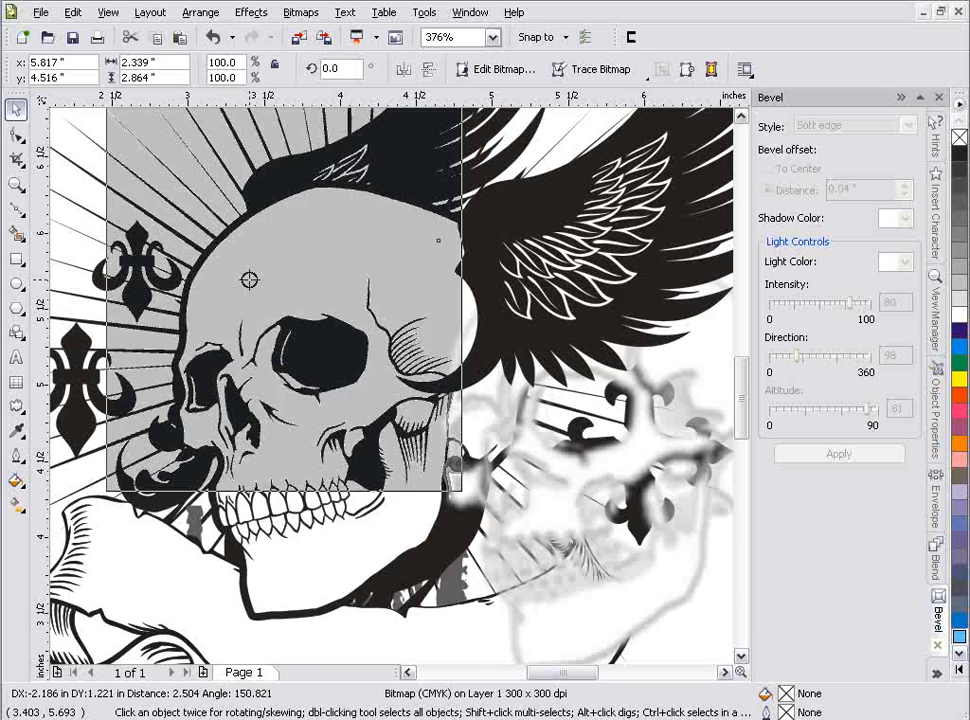
Step: PowerClip the blurred shading bitmap inside the skull shape
drag(248, 280, 438, 438)
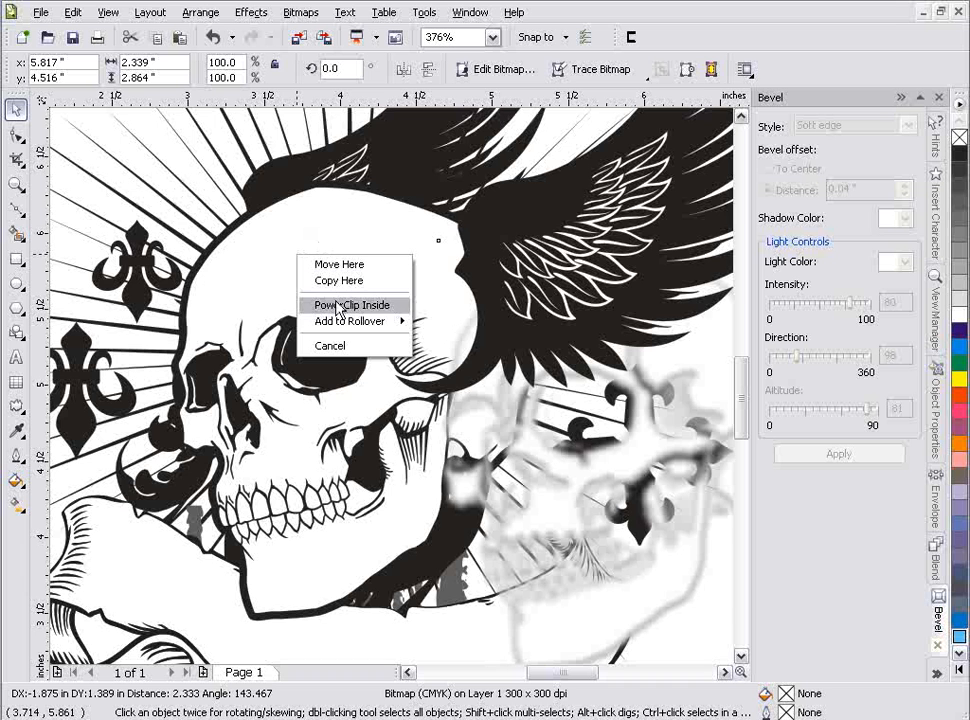
click(351, 305)
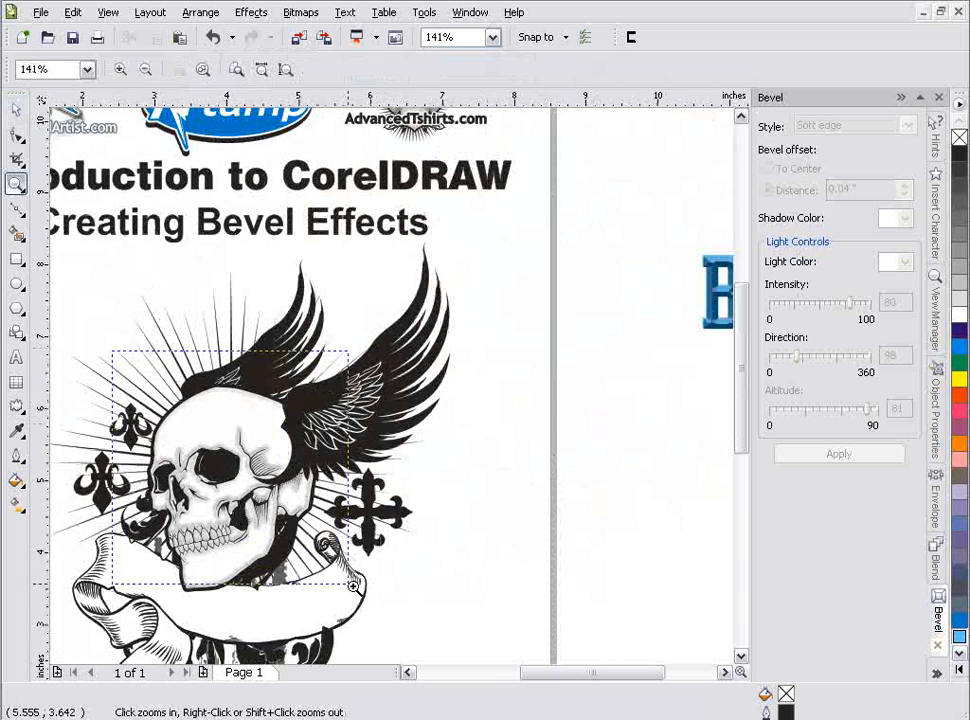
click(355, 587)
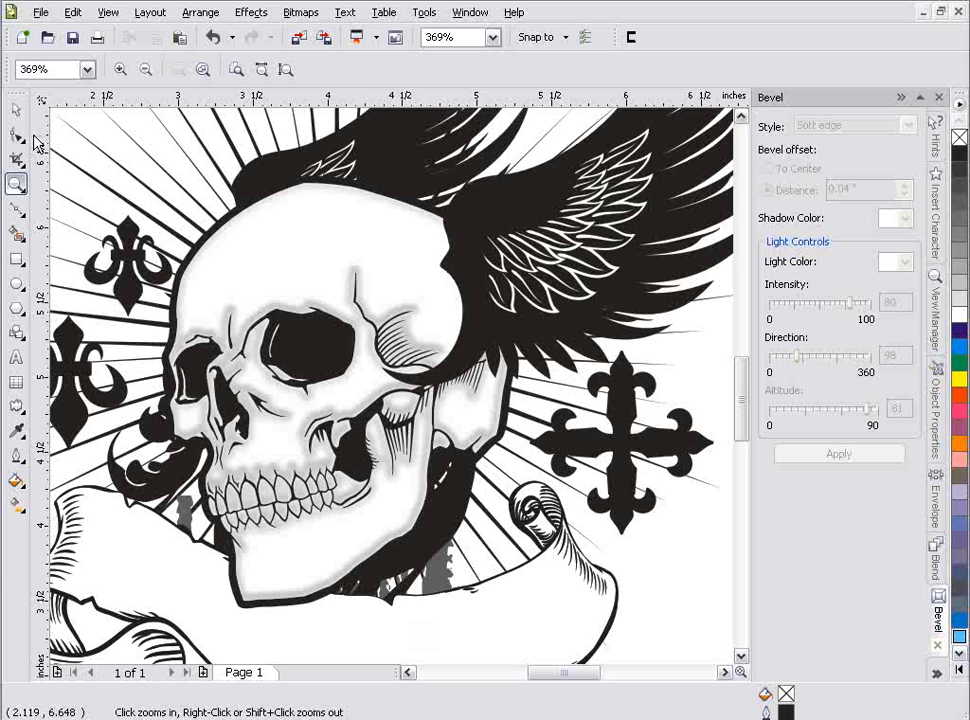
click(16, 109)
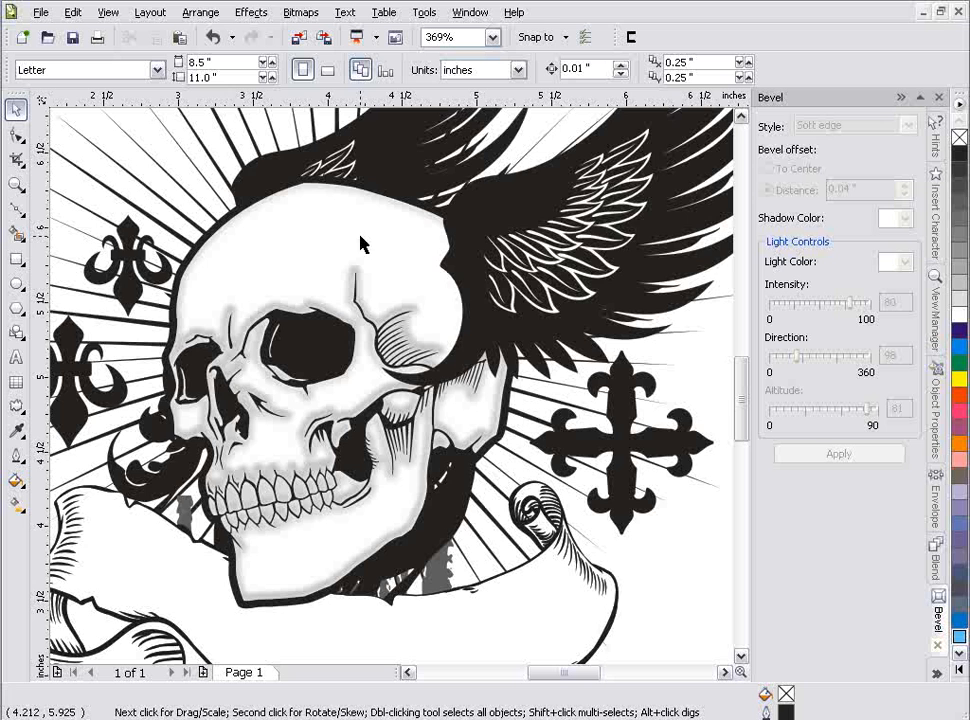
mouse_move(497, 329)
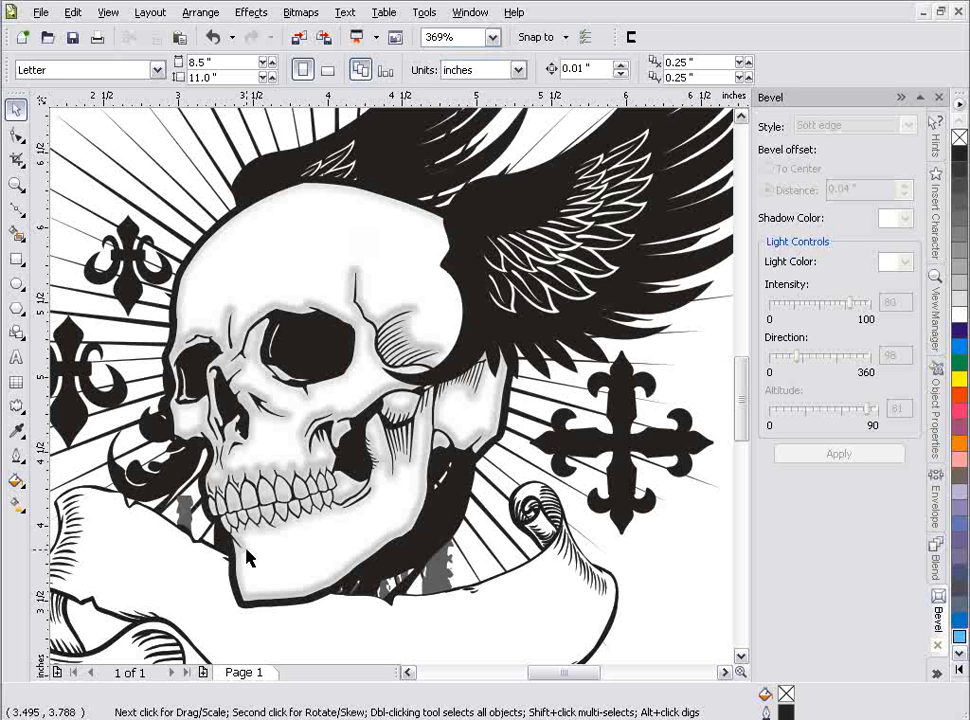
mouse_move(303, 590)
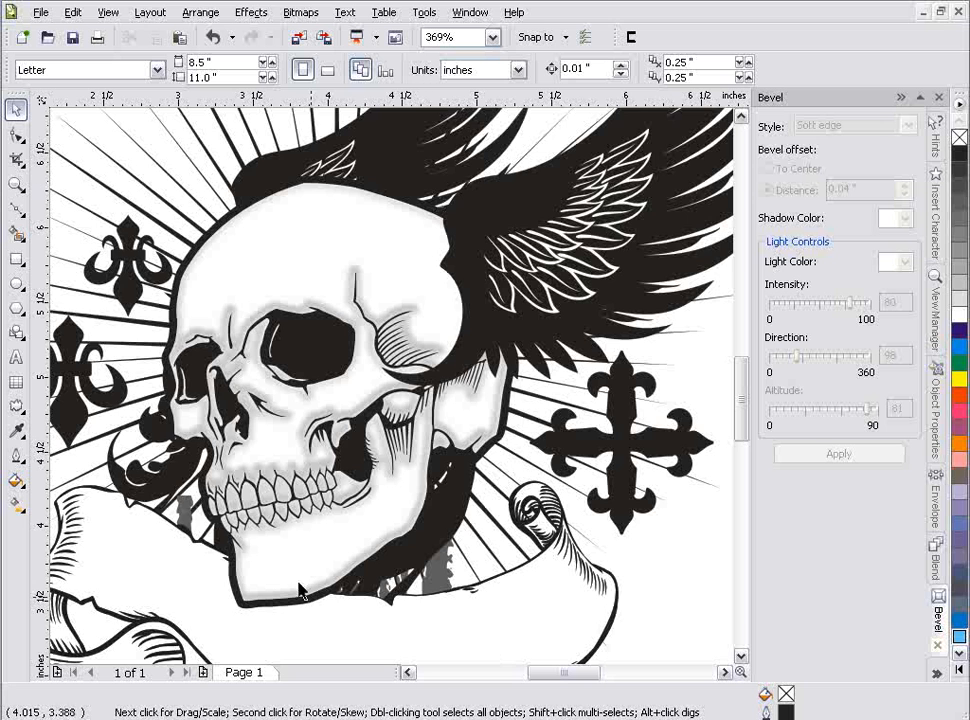
mouse_move(278, 572)
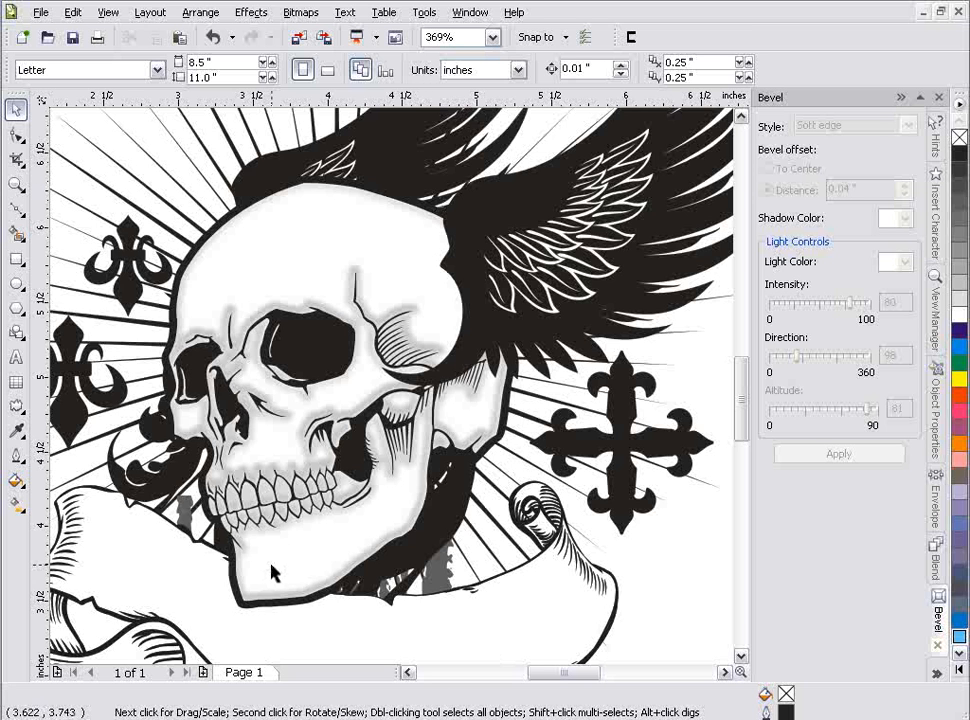